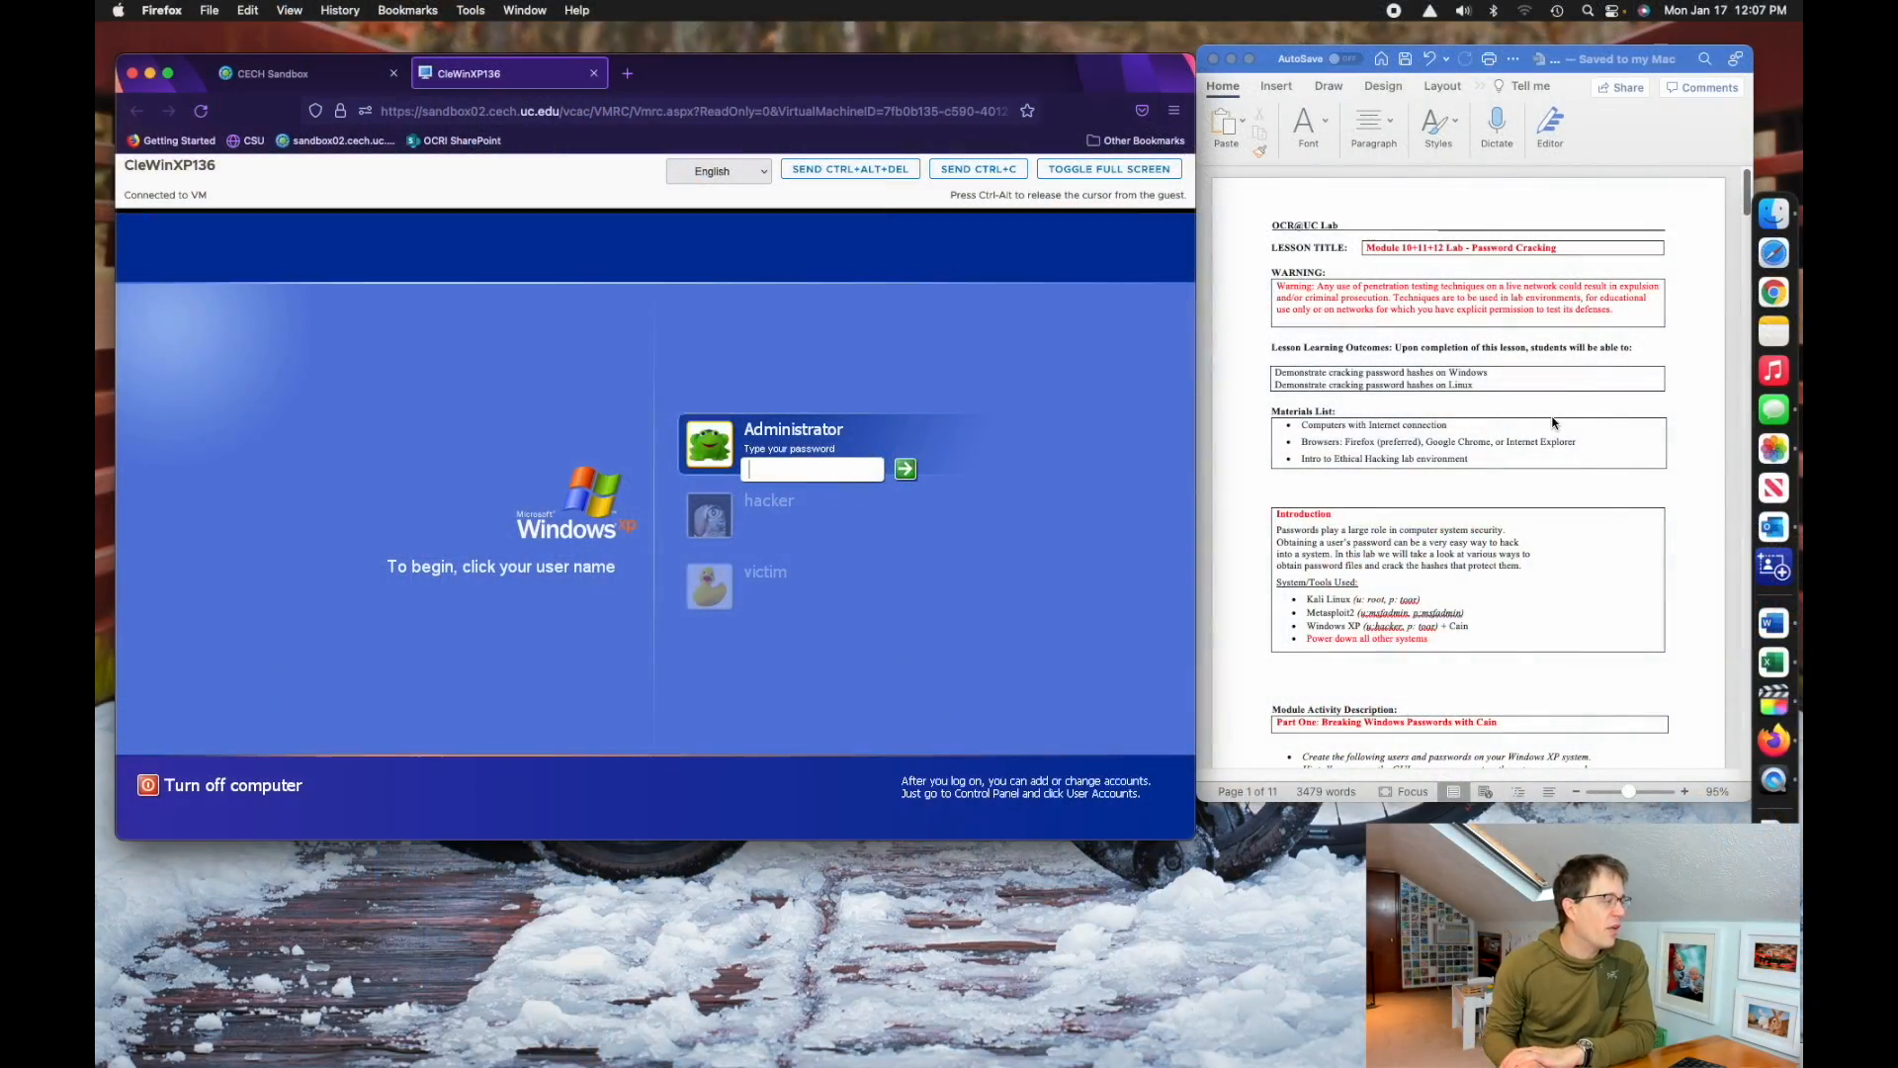
pyautogui.moveTo(537, 544)
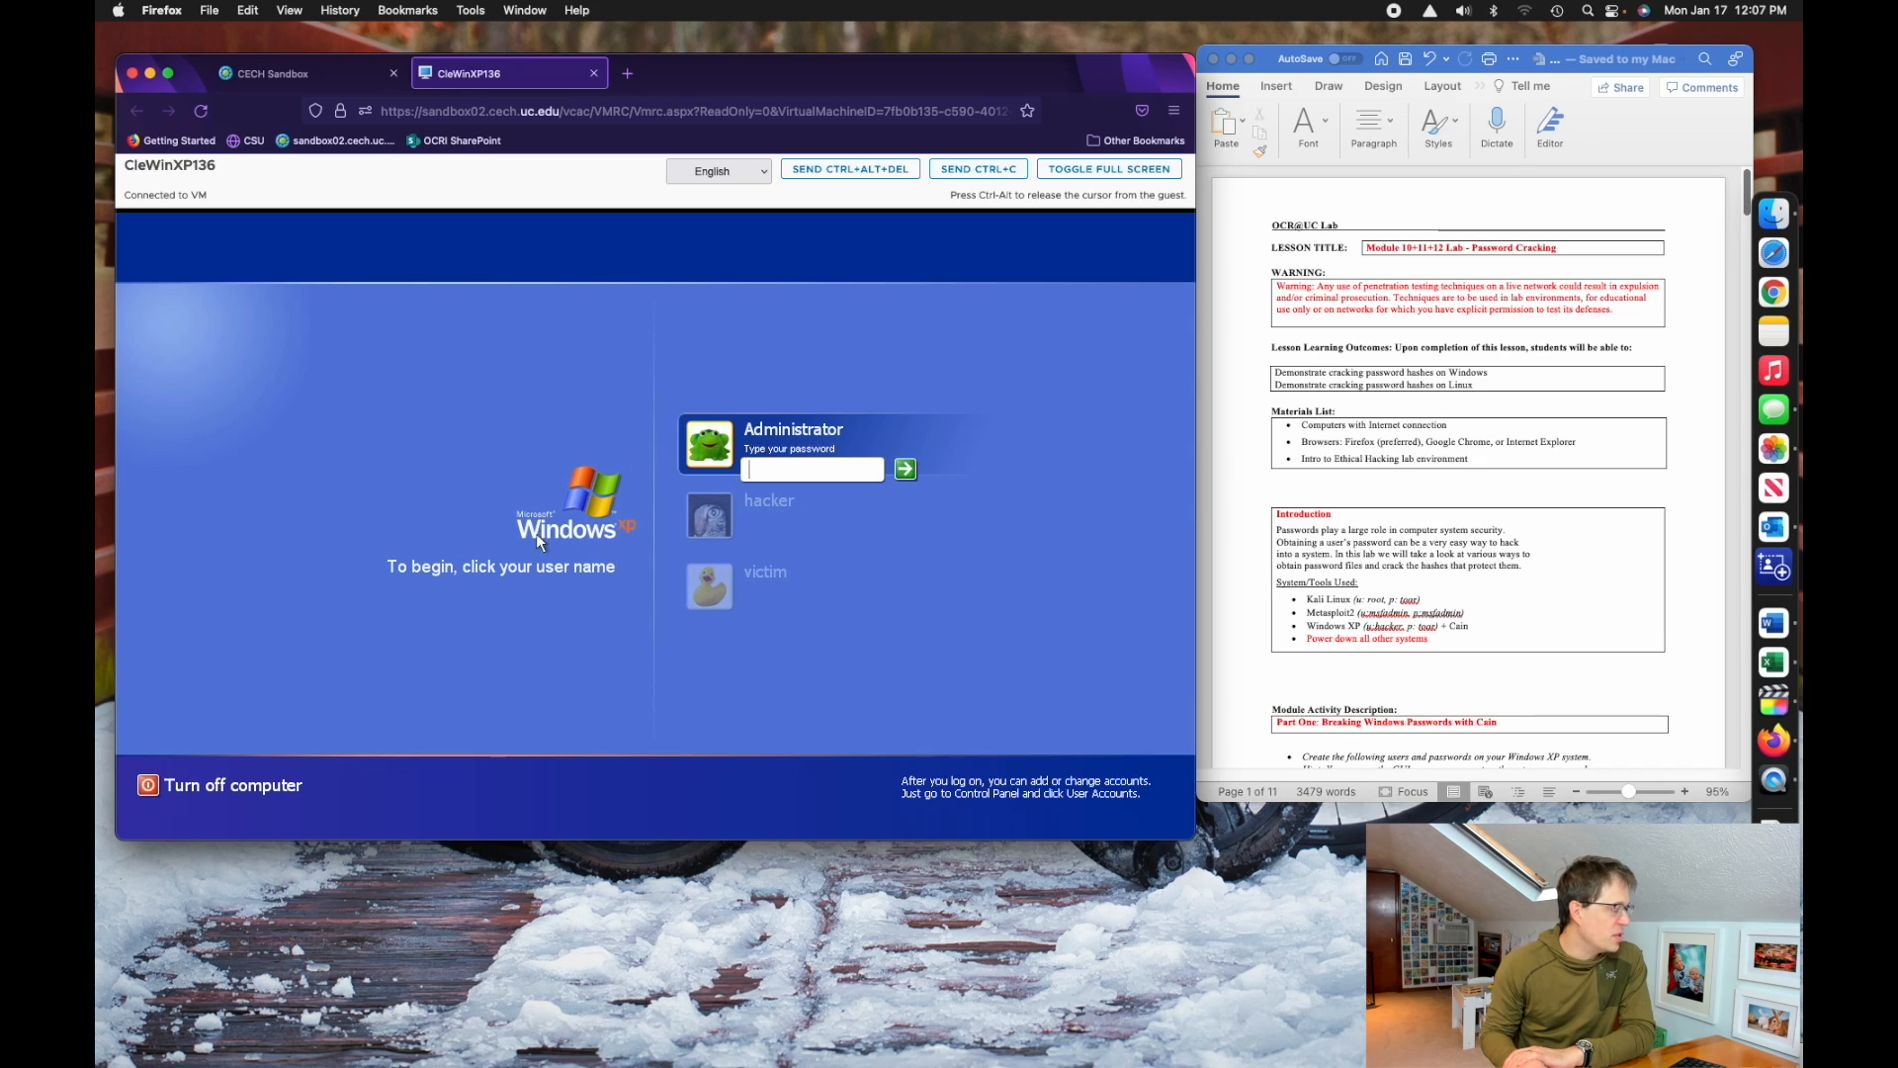
# - Choose the hacker account on the Windows XP welcome screen in the Horizon console
pyautogui.click(767, 501)
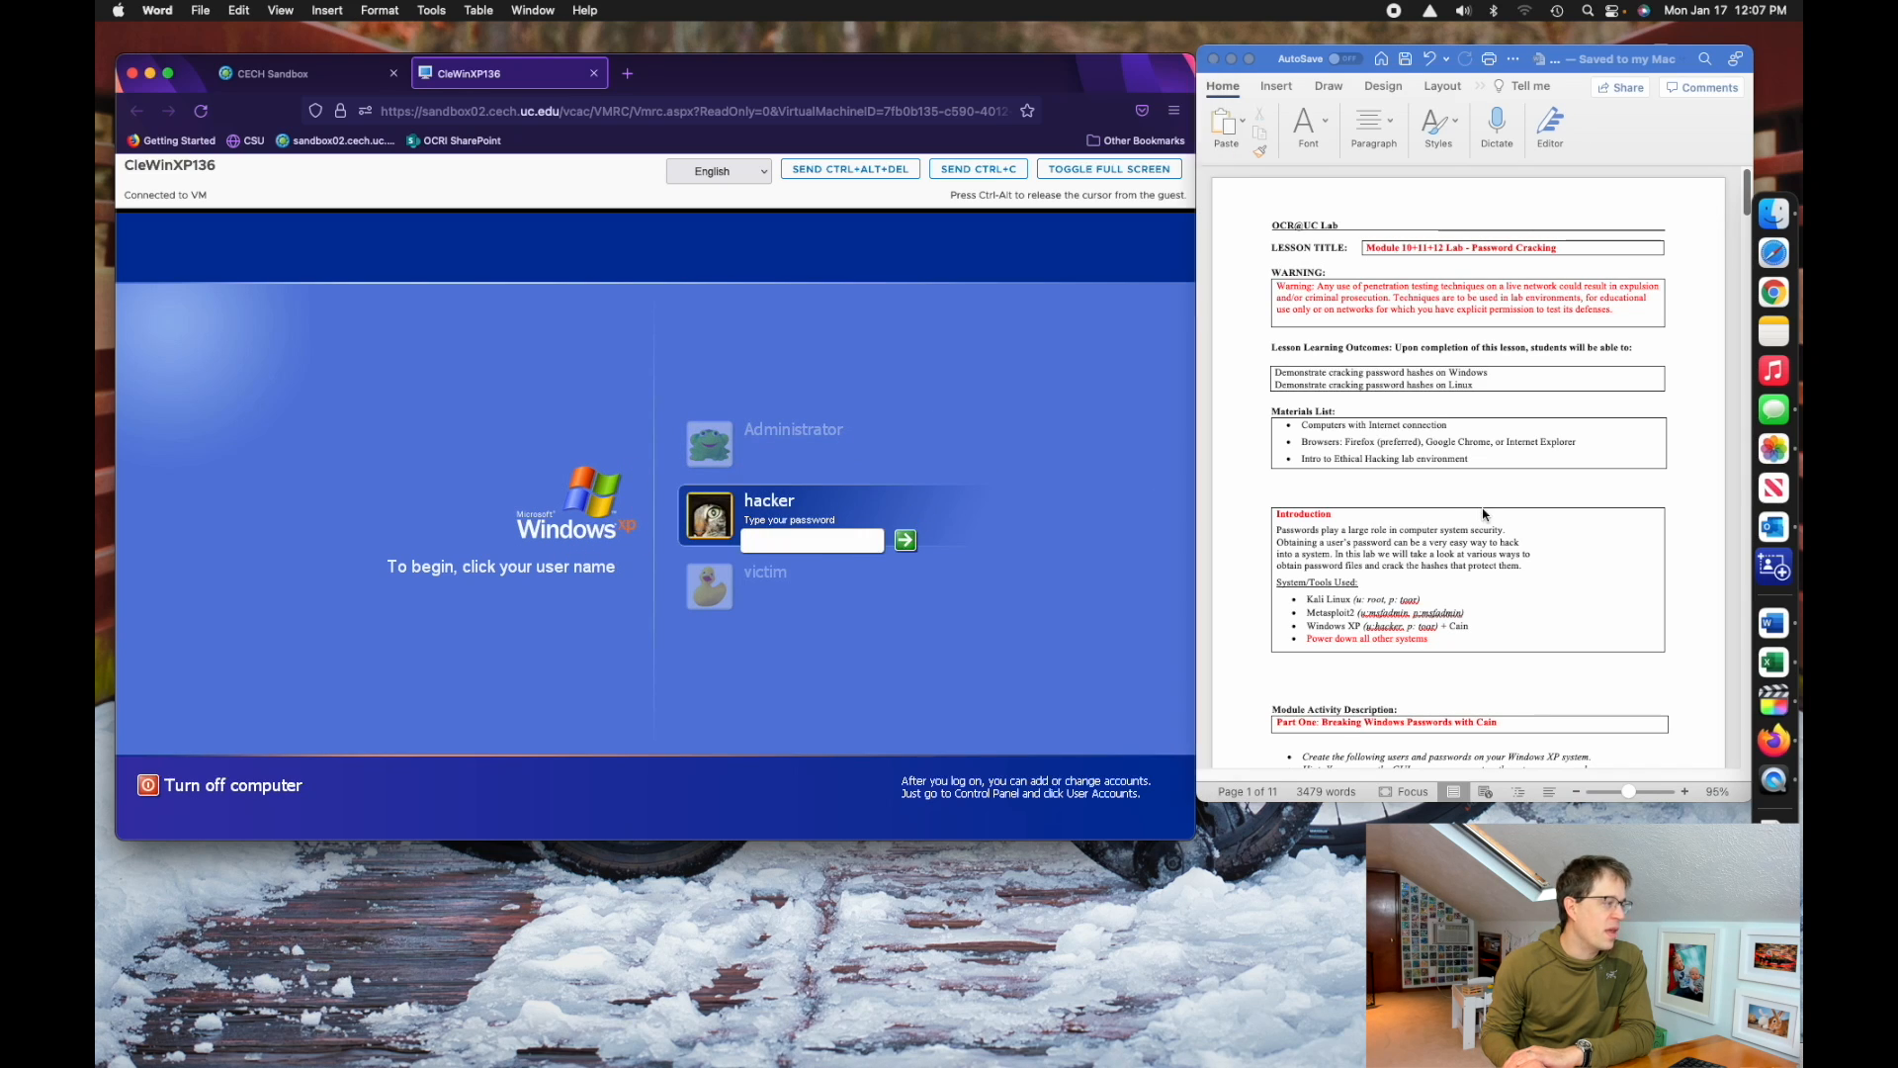
# - Scroll from page 1 to page 4, past questions 8–11 to Part Two on clear-text password dumping
pyautogui.scroll(-3)
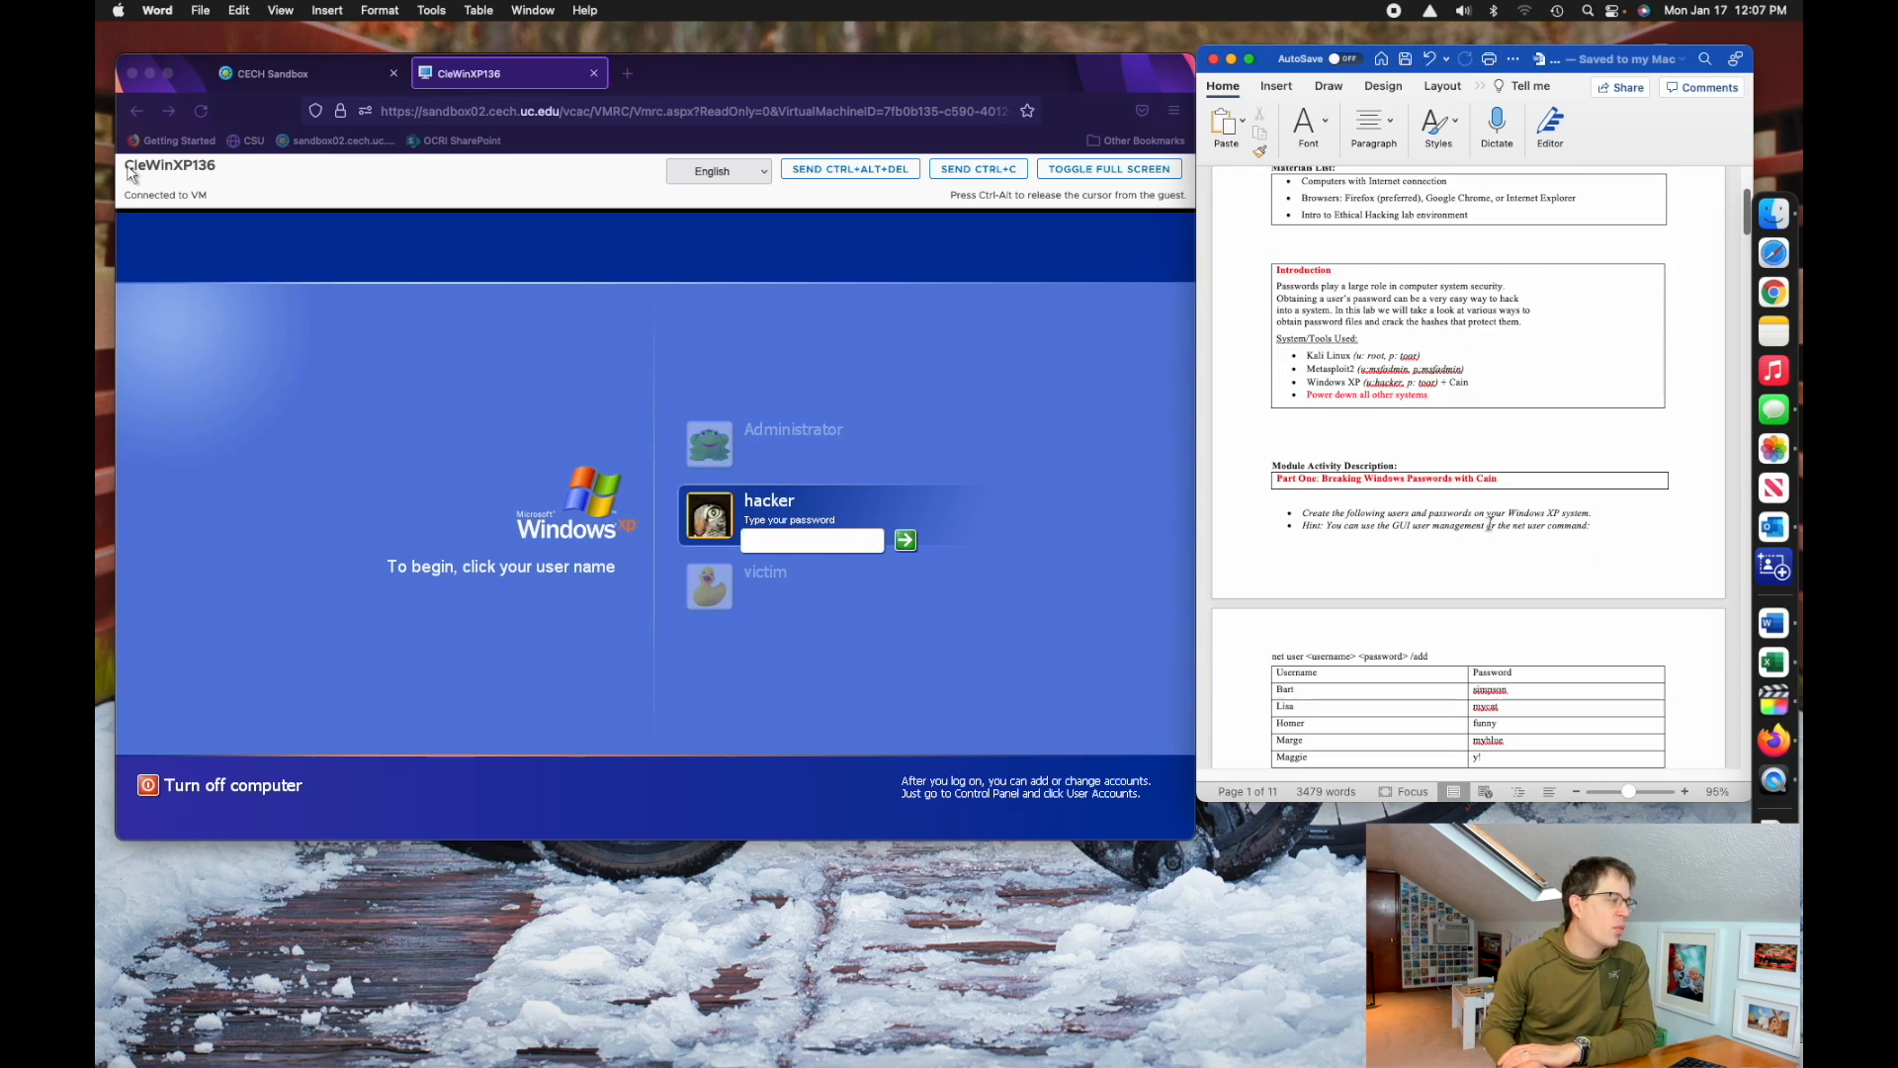
pyautogui.scroll(-3)
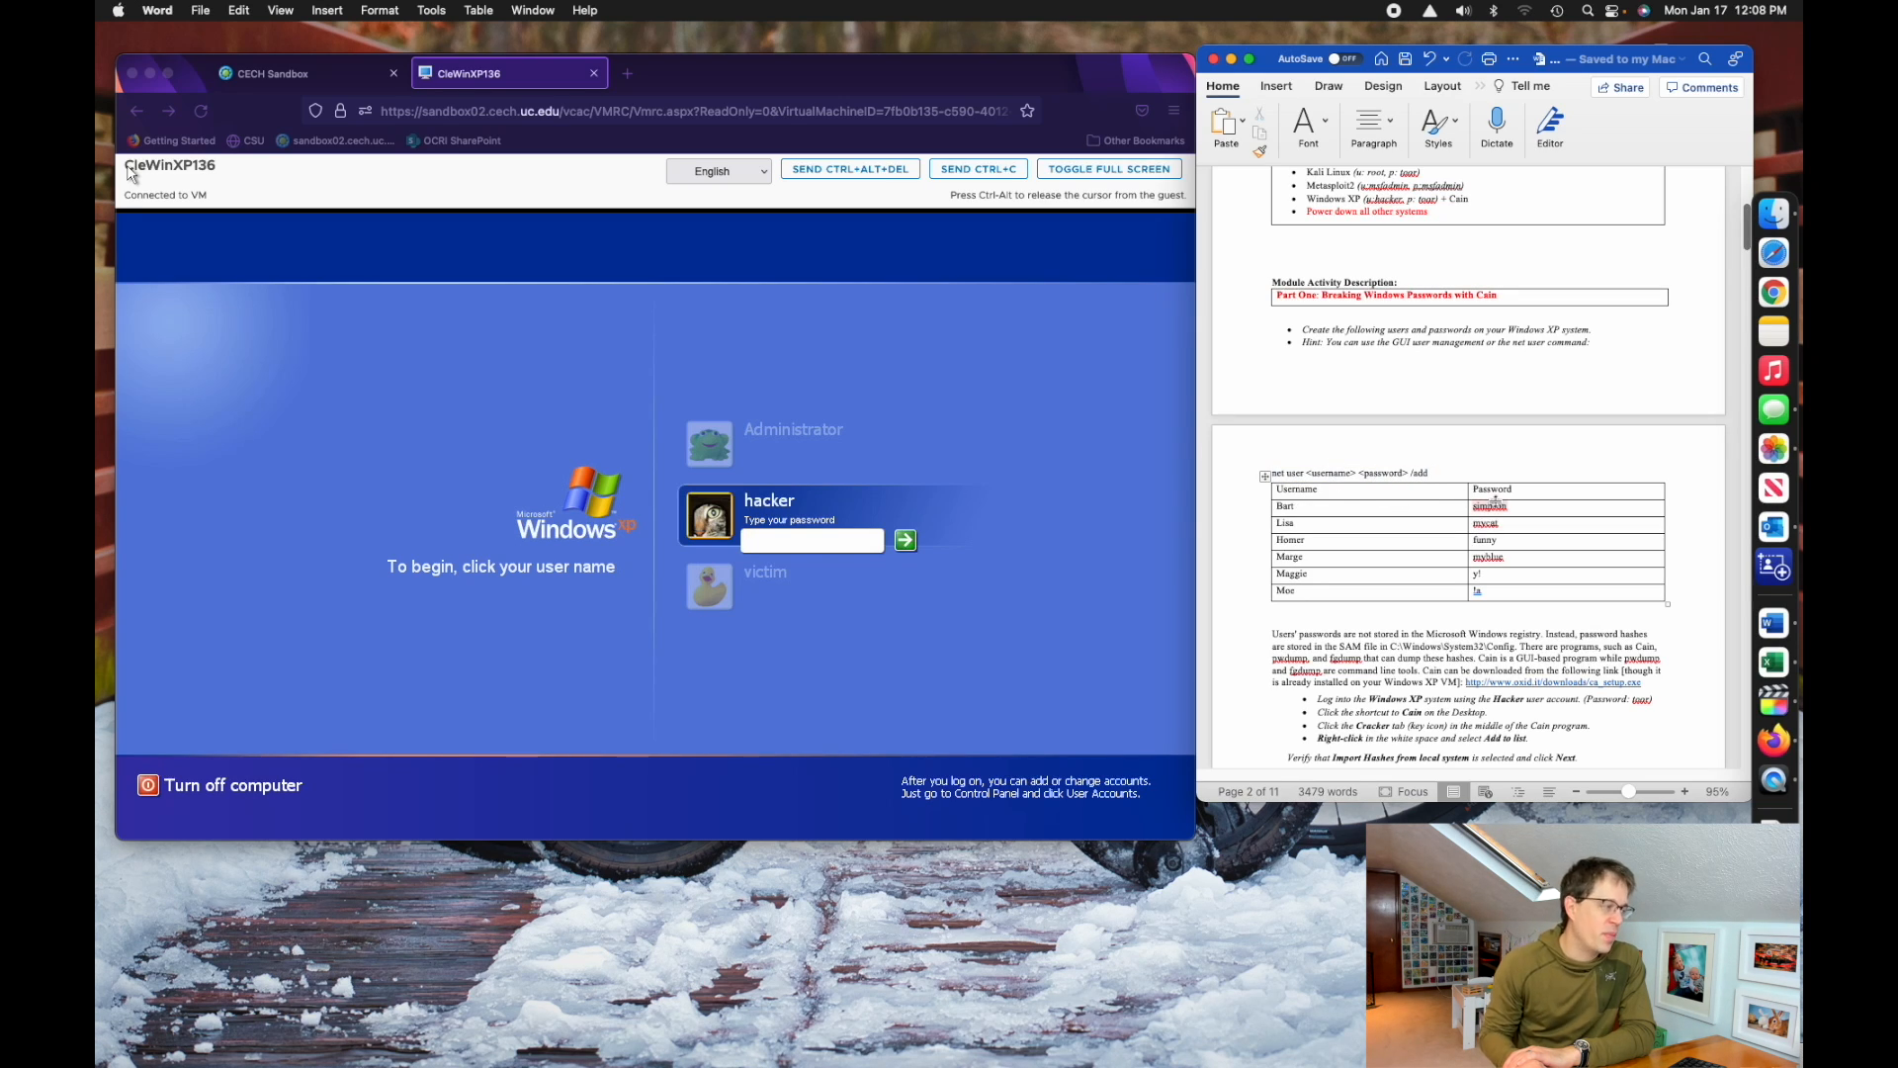
pyautogui.scroll(-3)
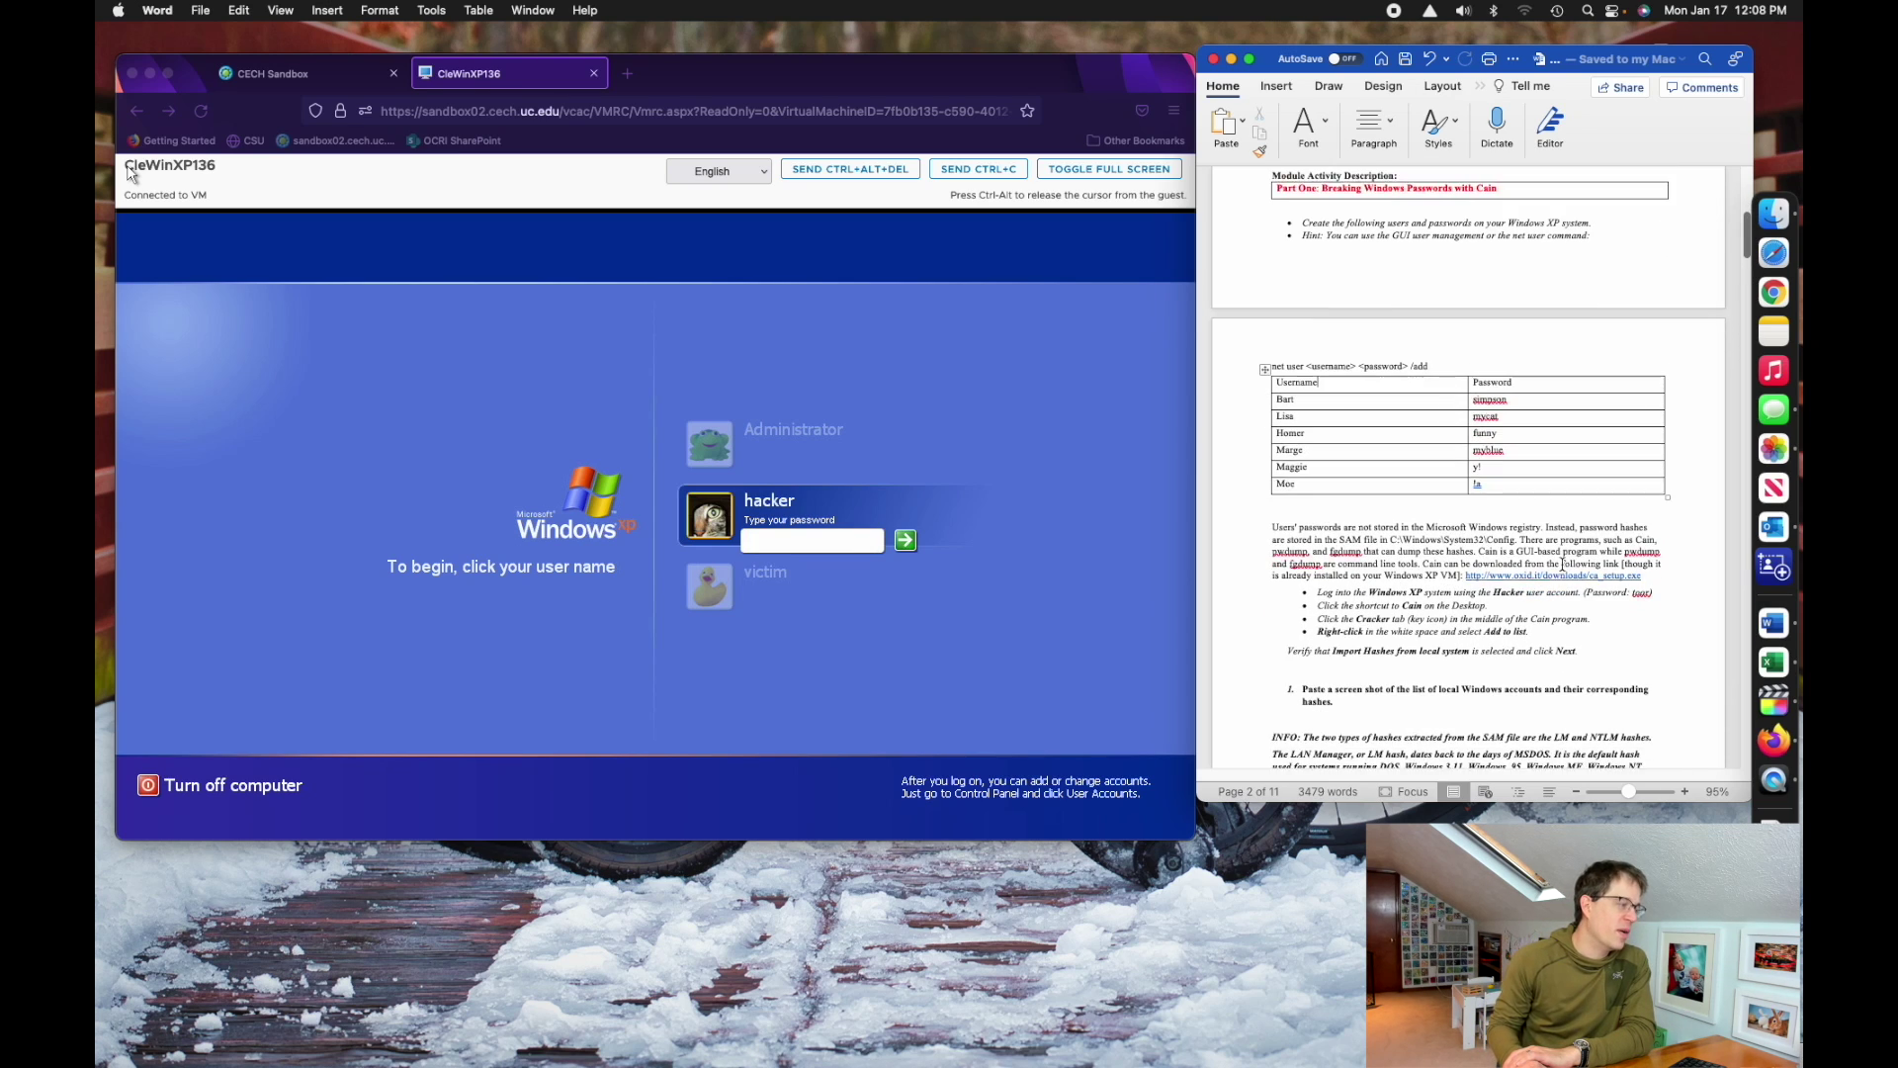
pyautogui.scroll(-3)
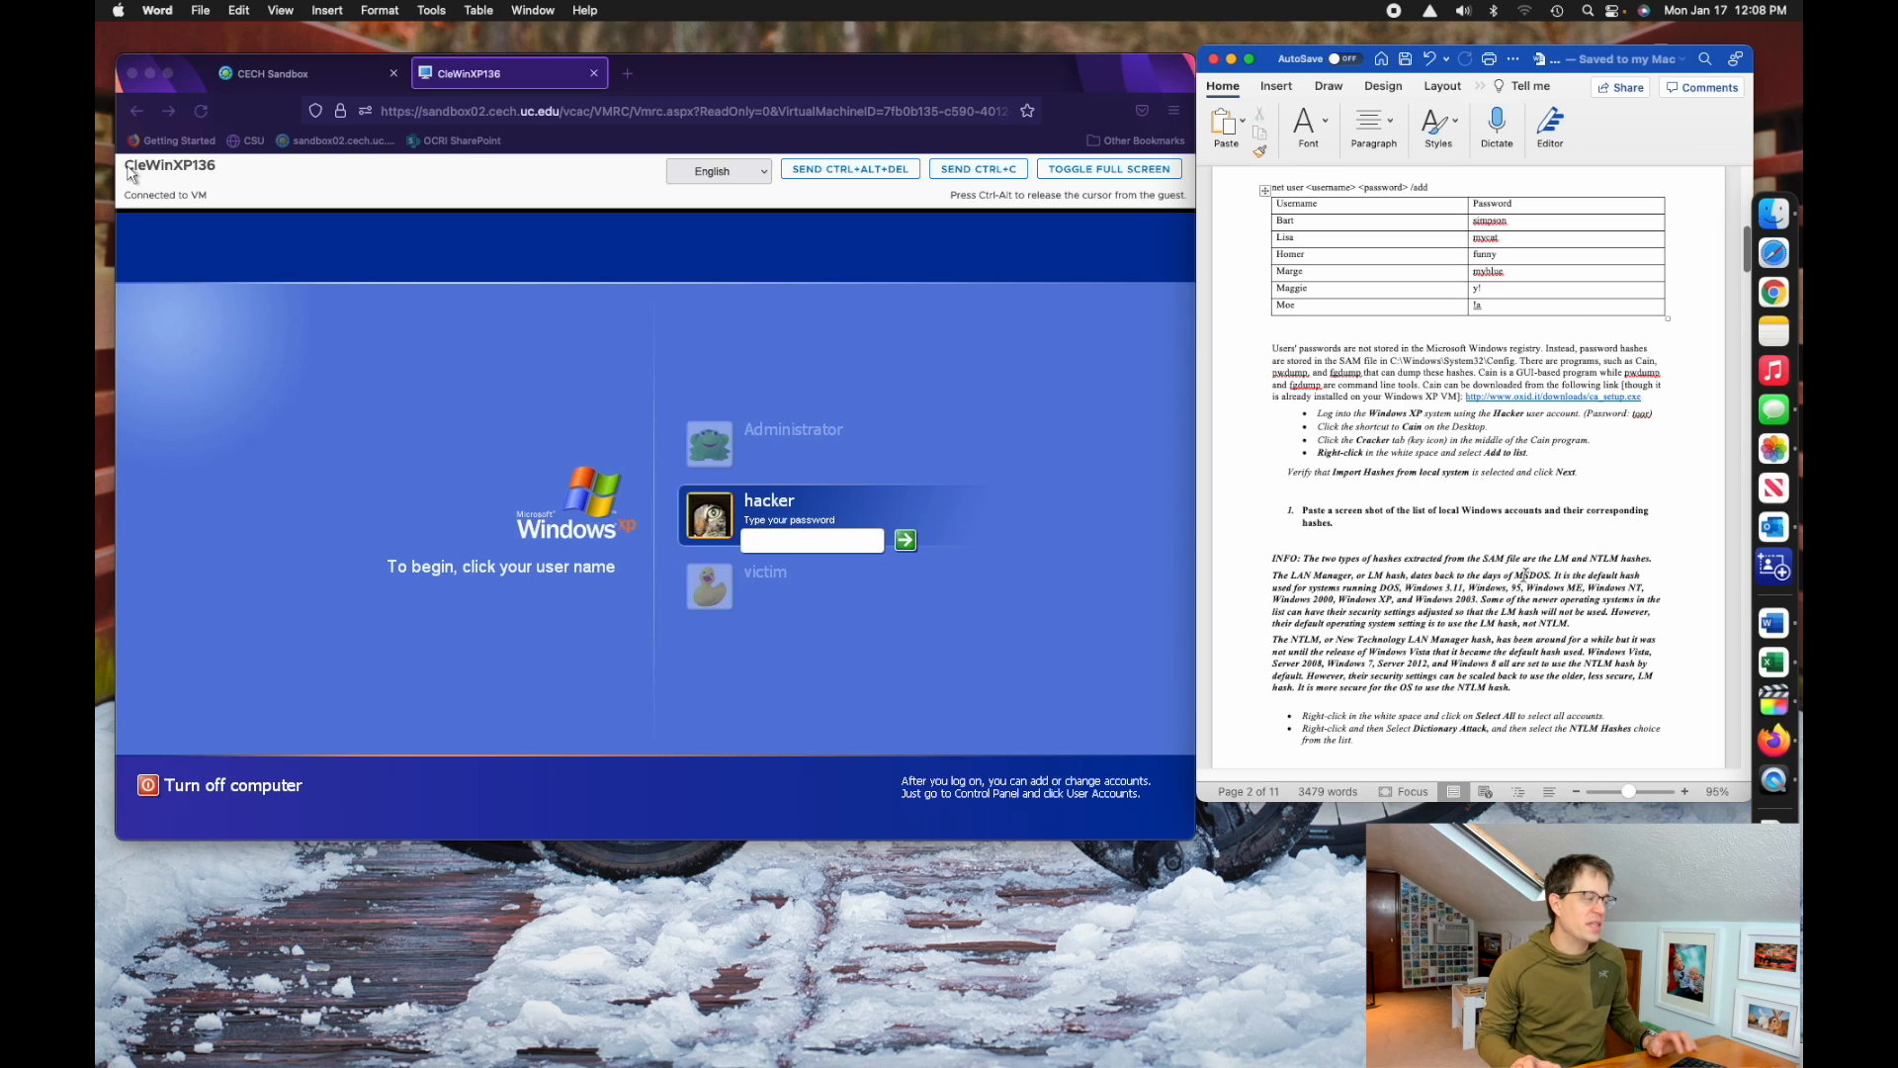
pyautogui.scroll(-3)
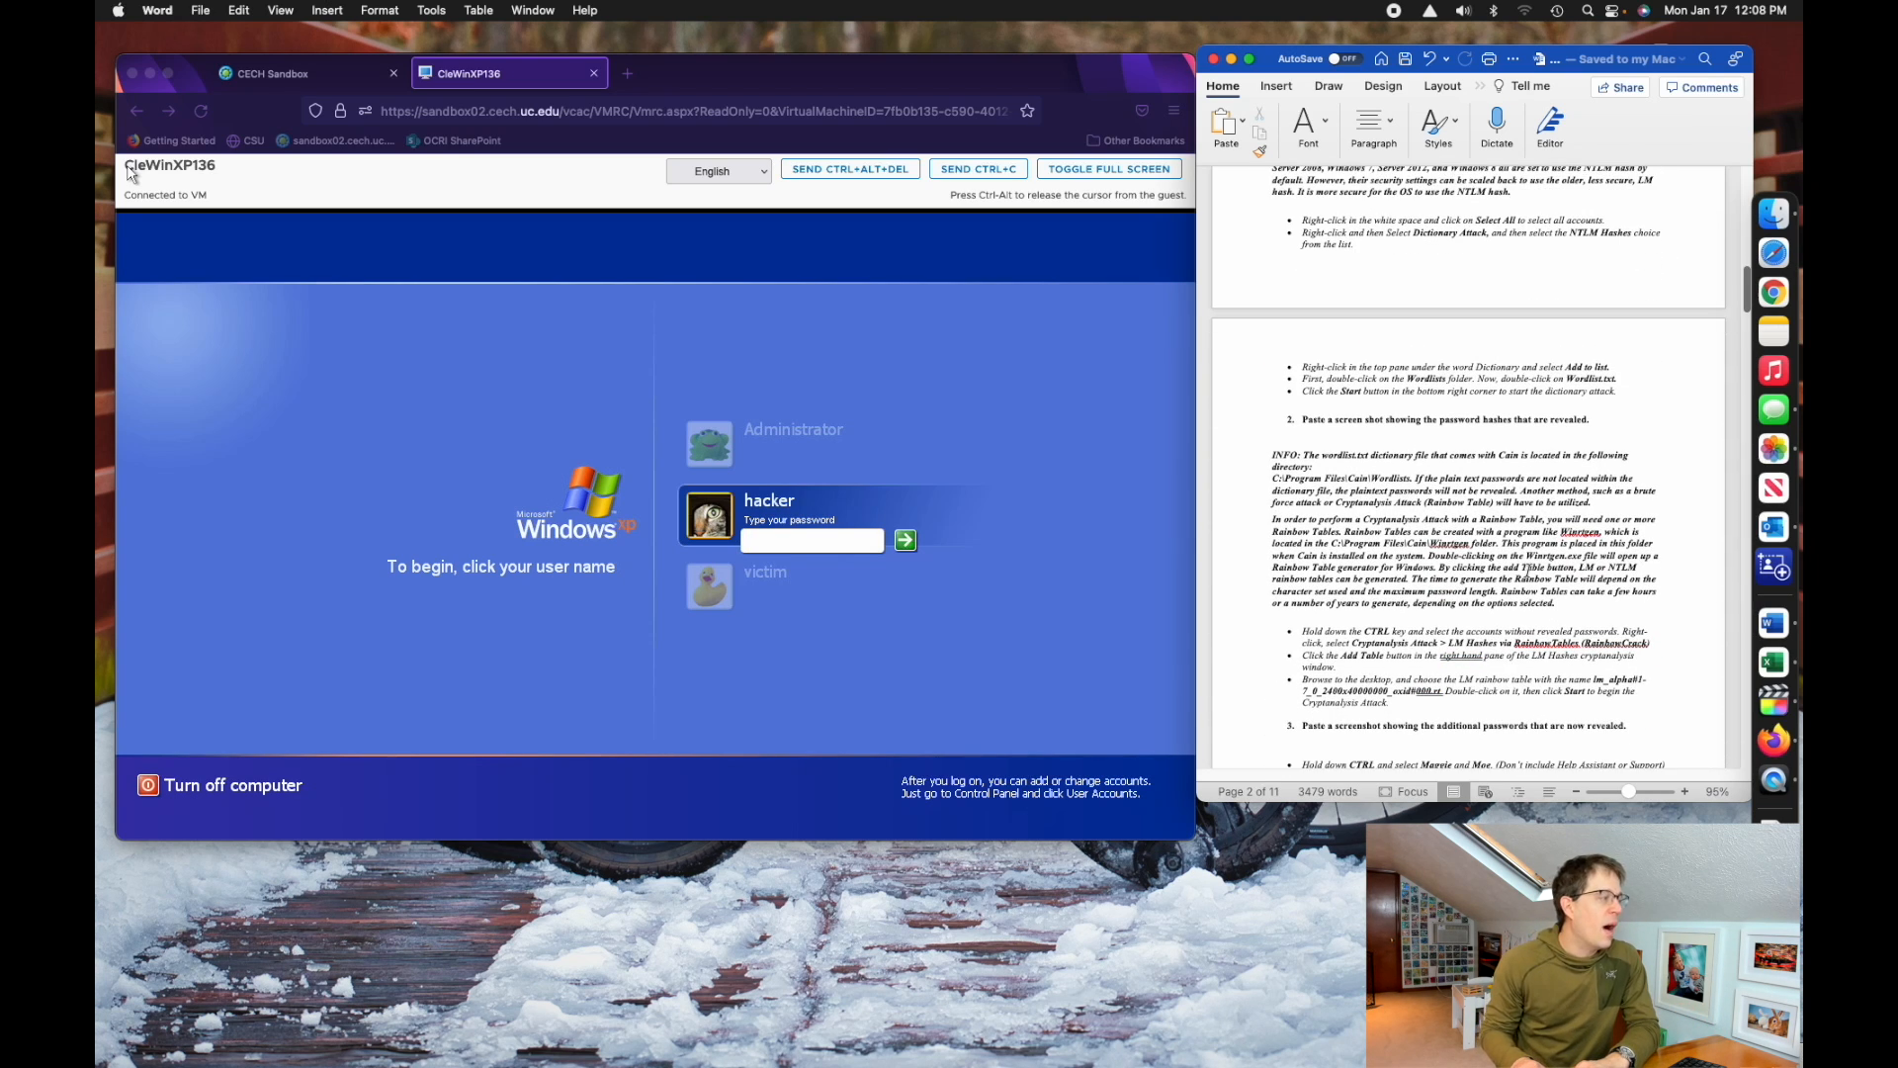
pyautogui.scroll(-3)
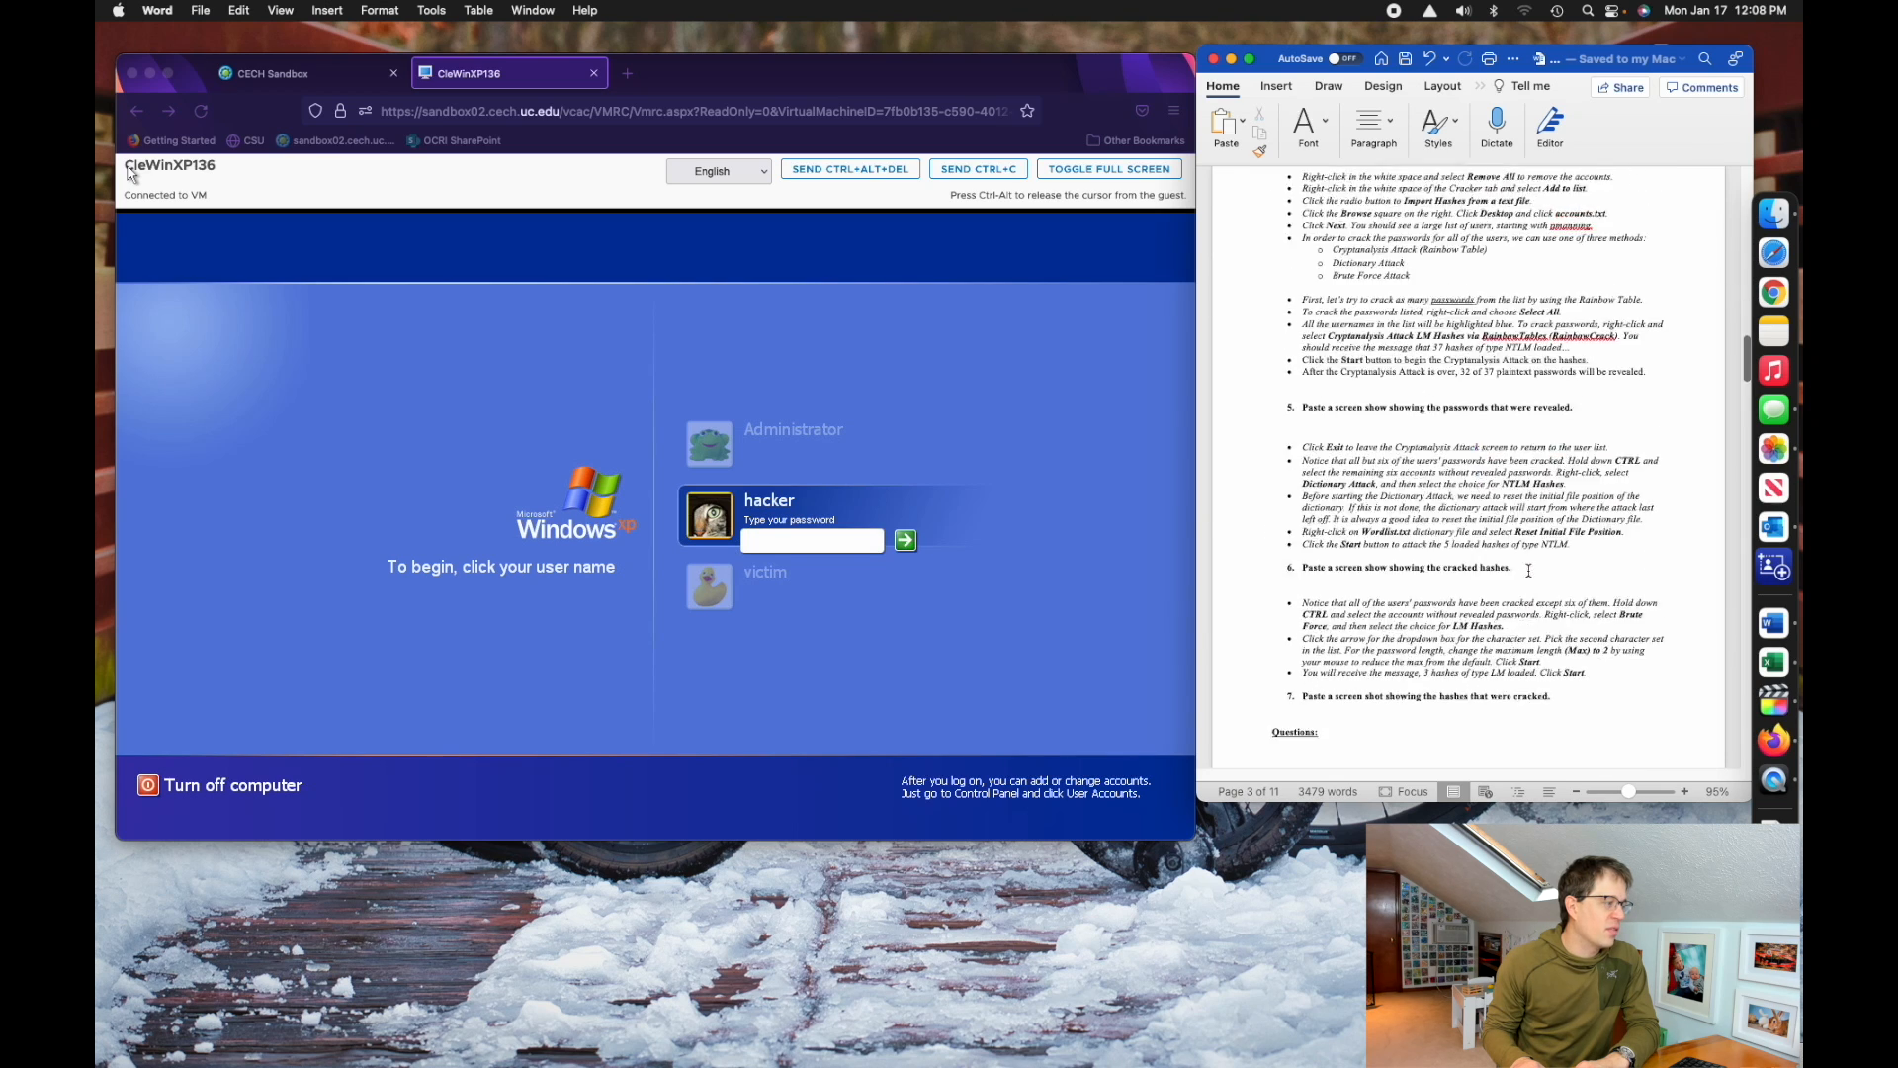
pyautogui.scroll(-3)
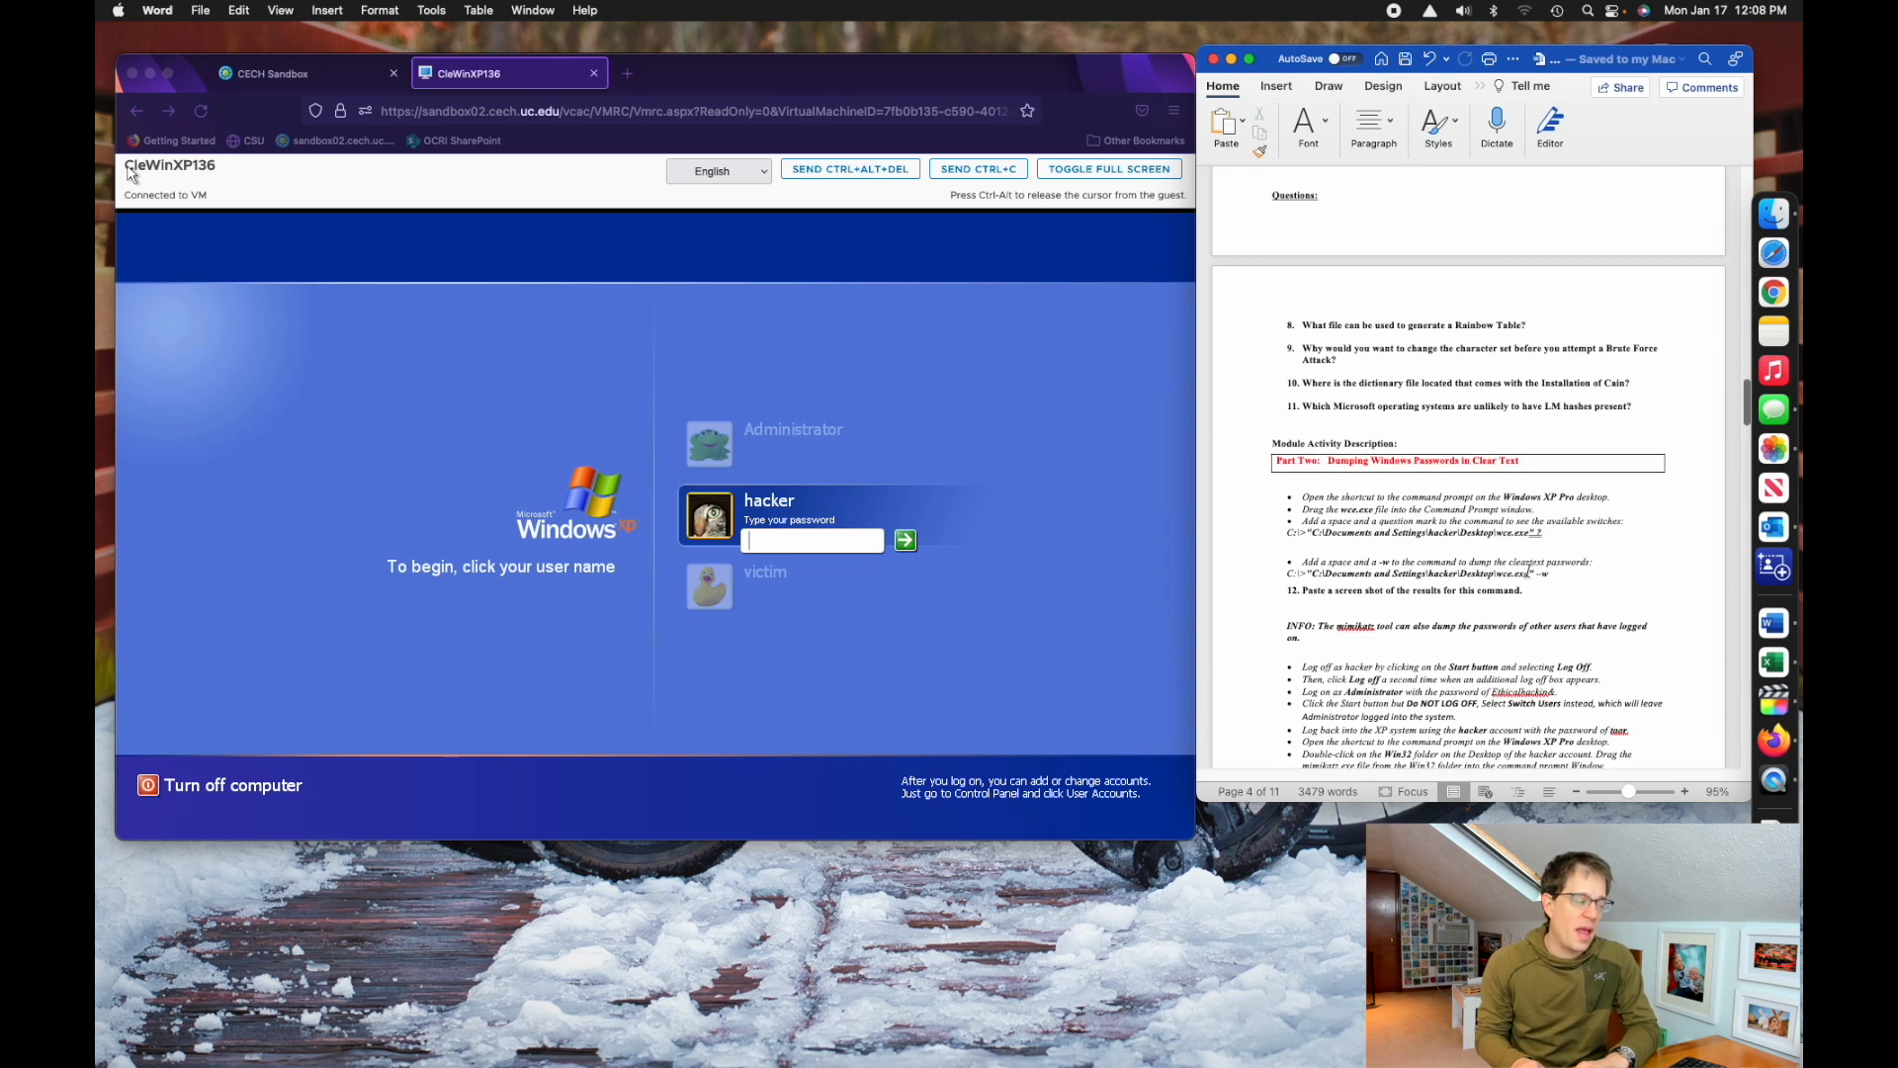
# - Scroll through the mimikatz steps to questions 14–16 and Part Three on John the Ripper, page 6
pyautogui.scroll(-3)
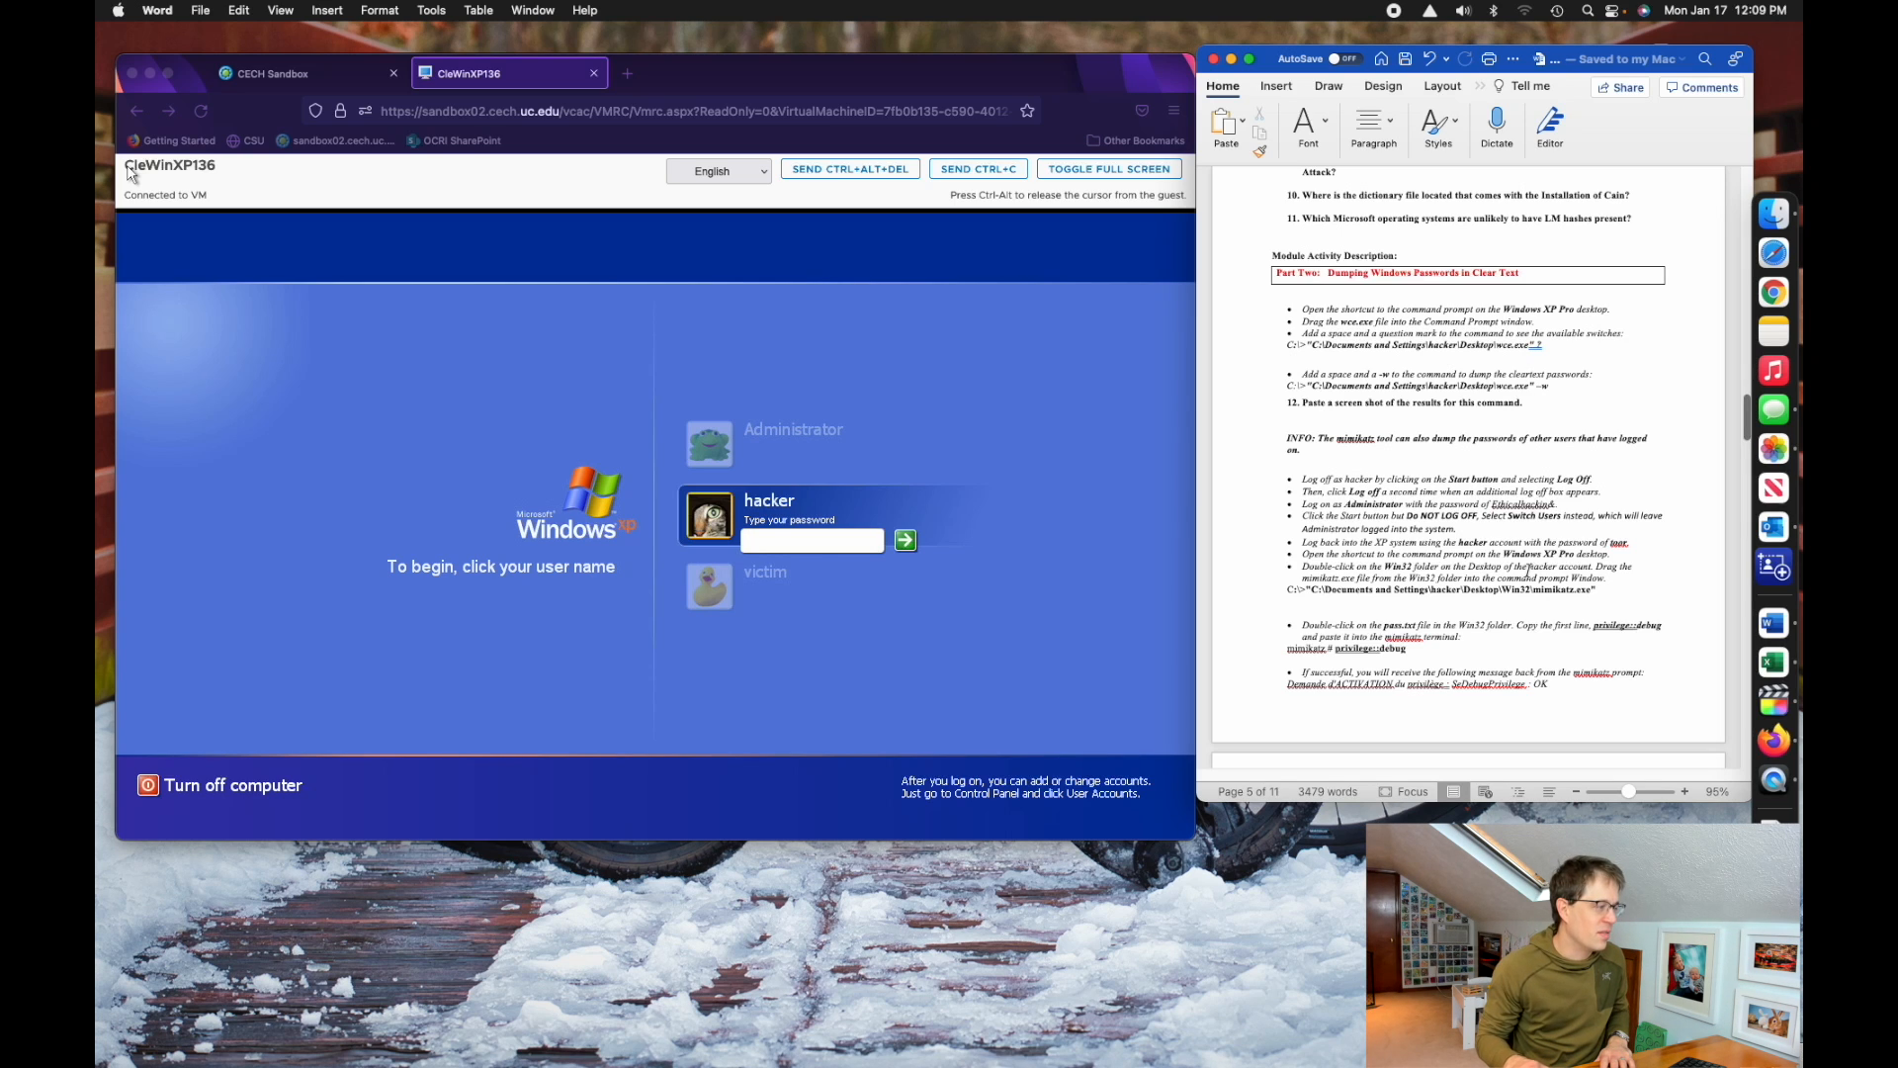
pyautogui.scroll(-3)
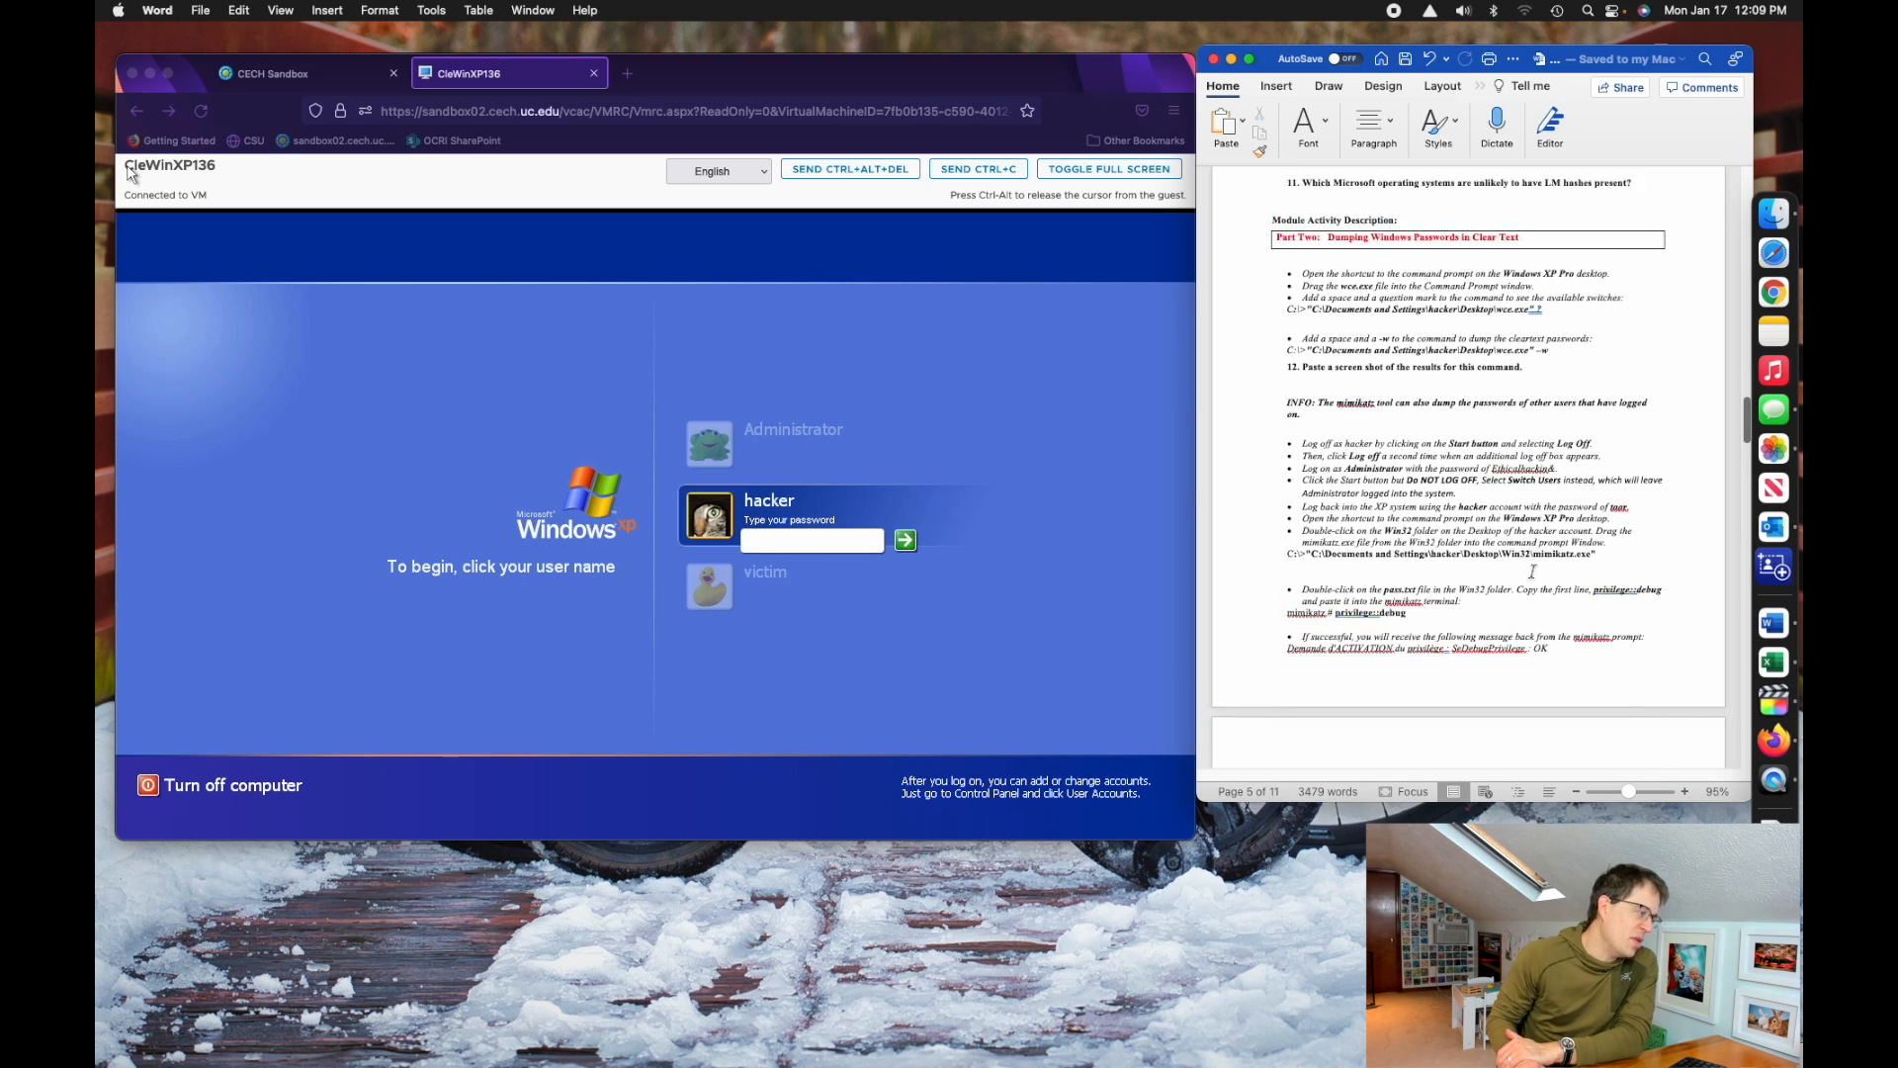
pyautogui.scroll(-3)
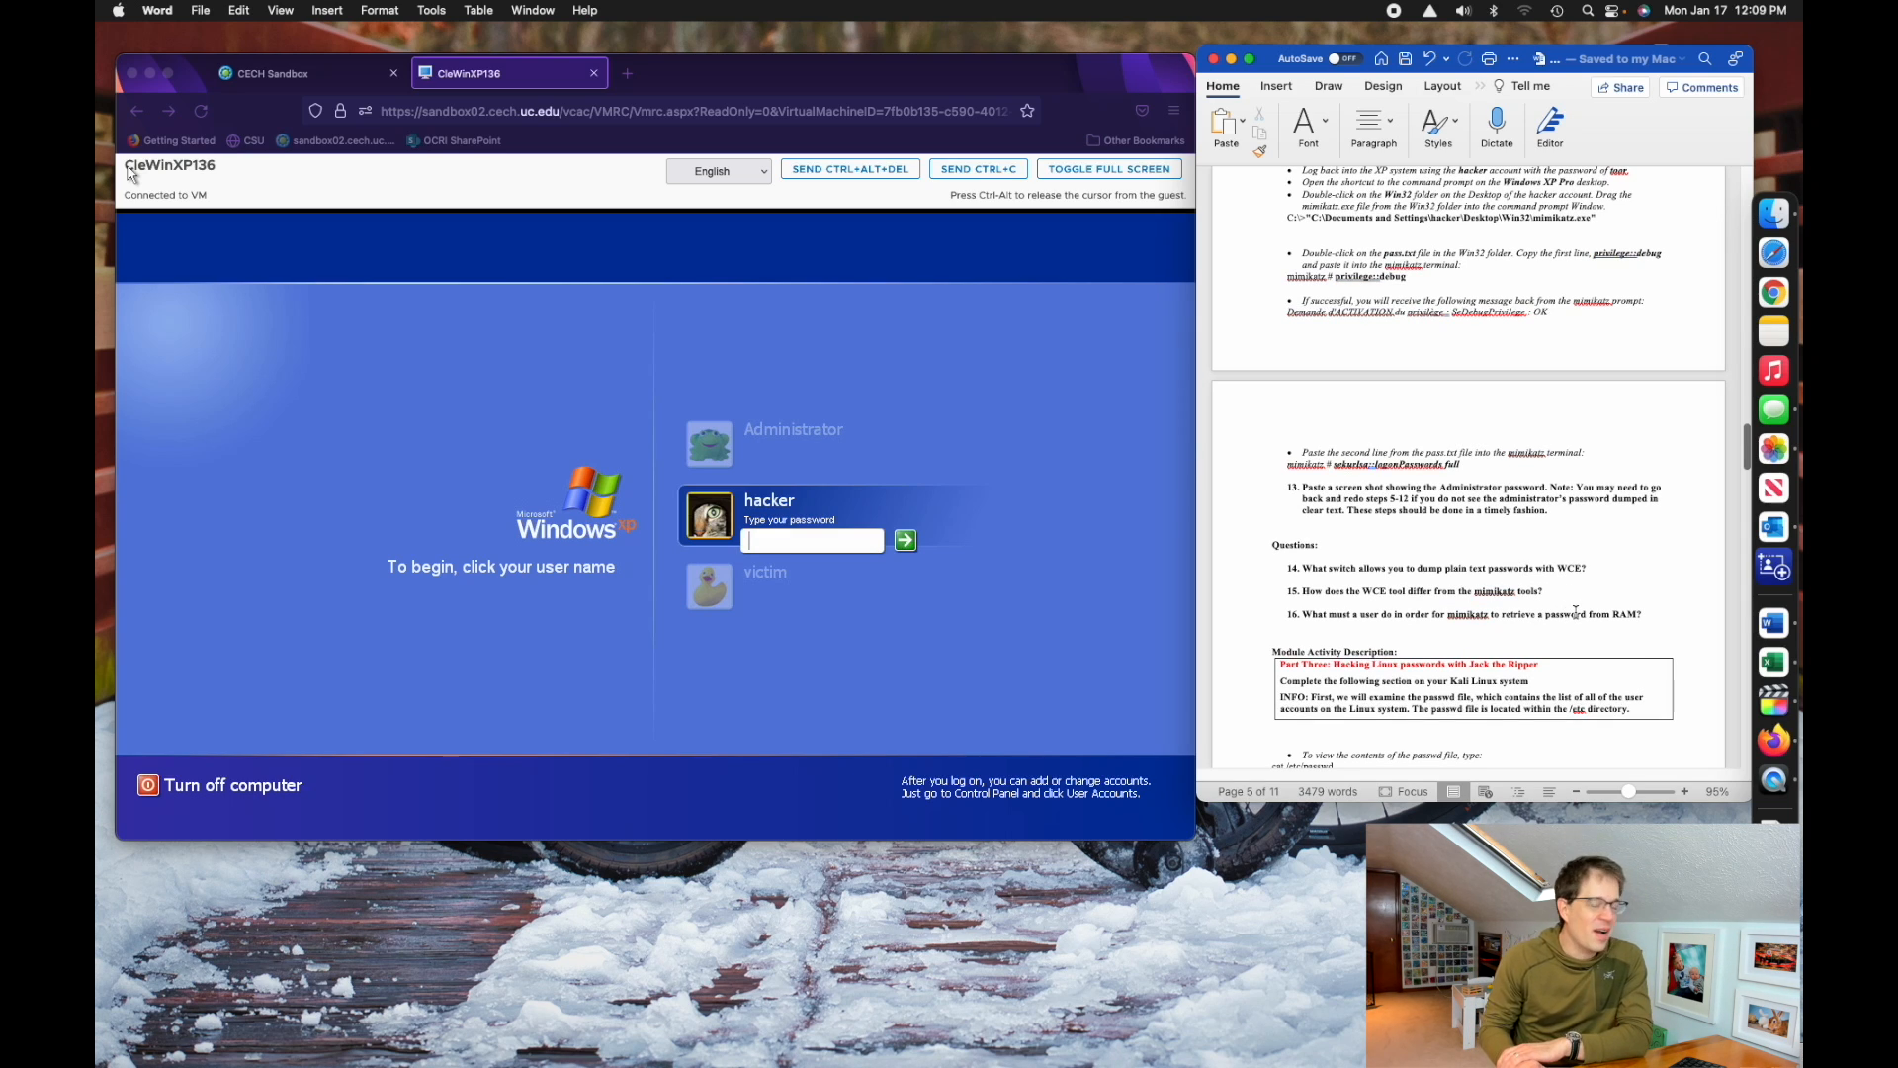
pyautogui.scroll(-3)
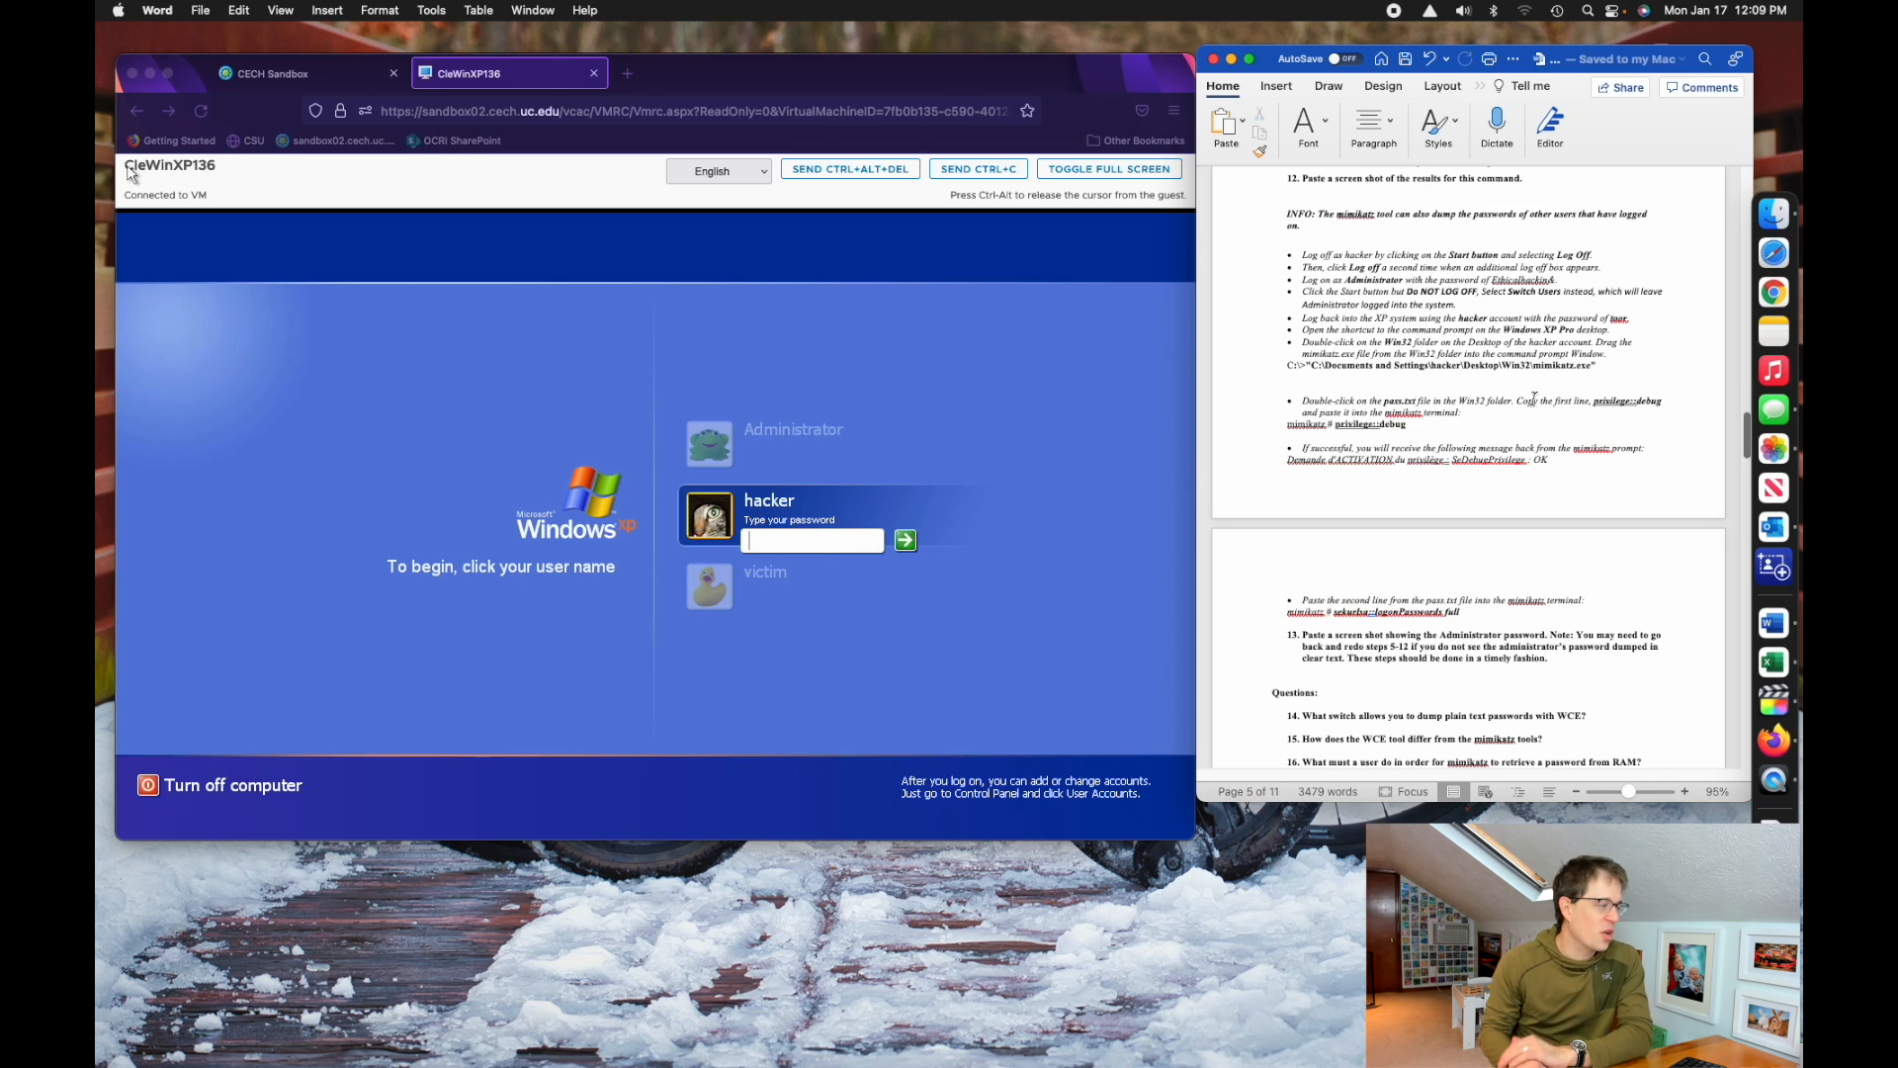
pyautogui.scroll(-3)
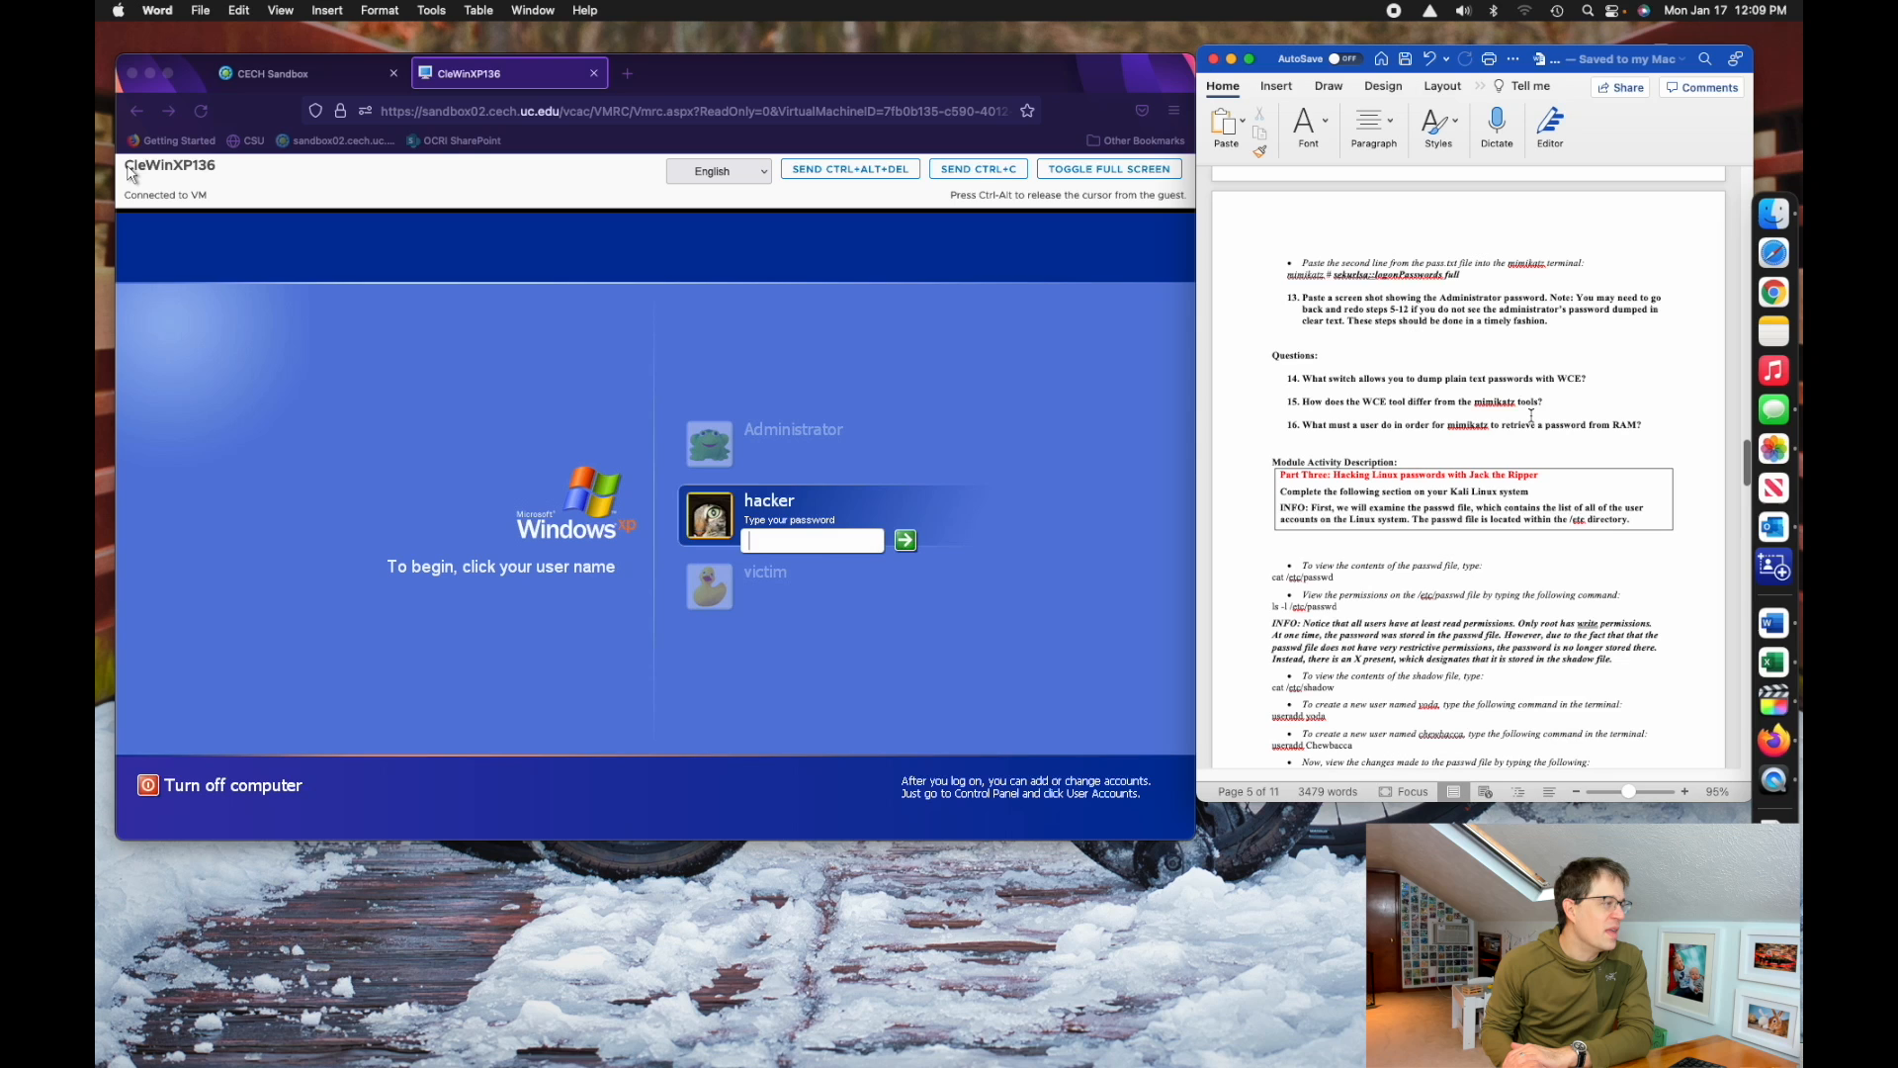
pyautogui.scroll(-3)
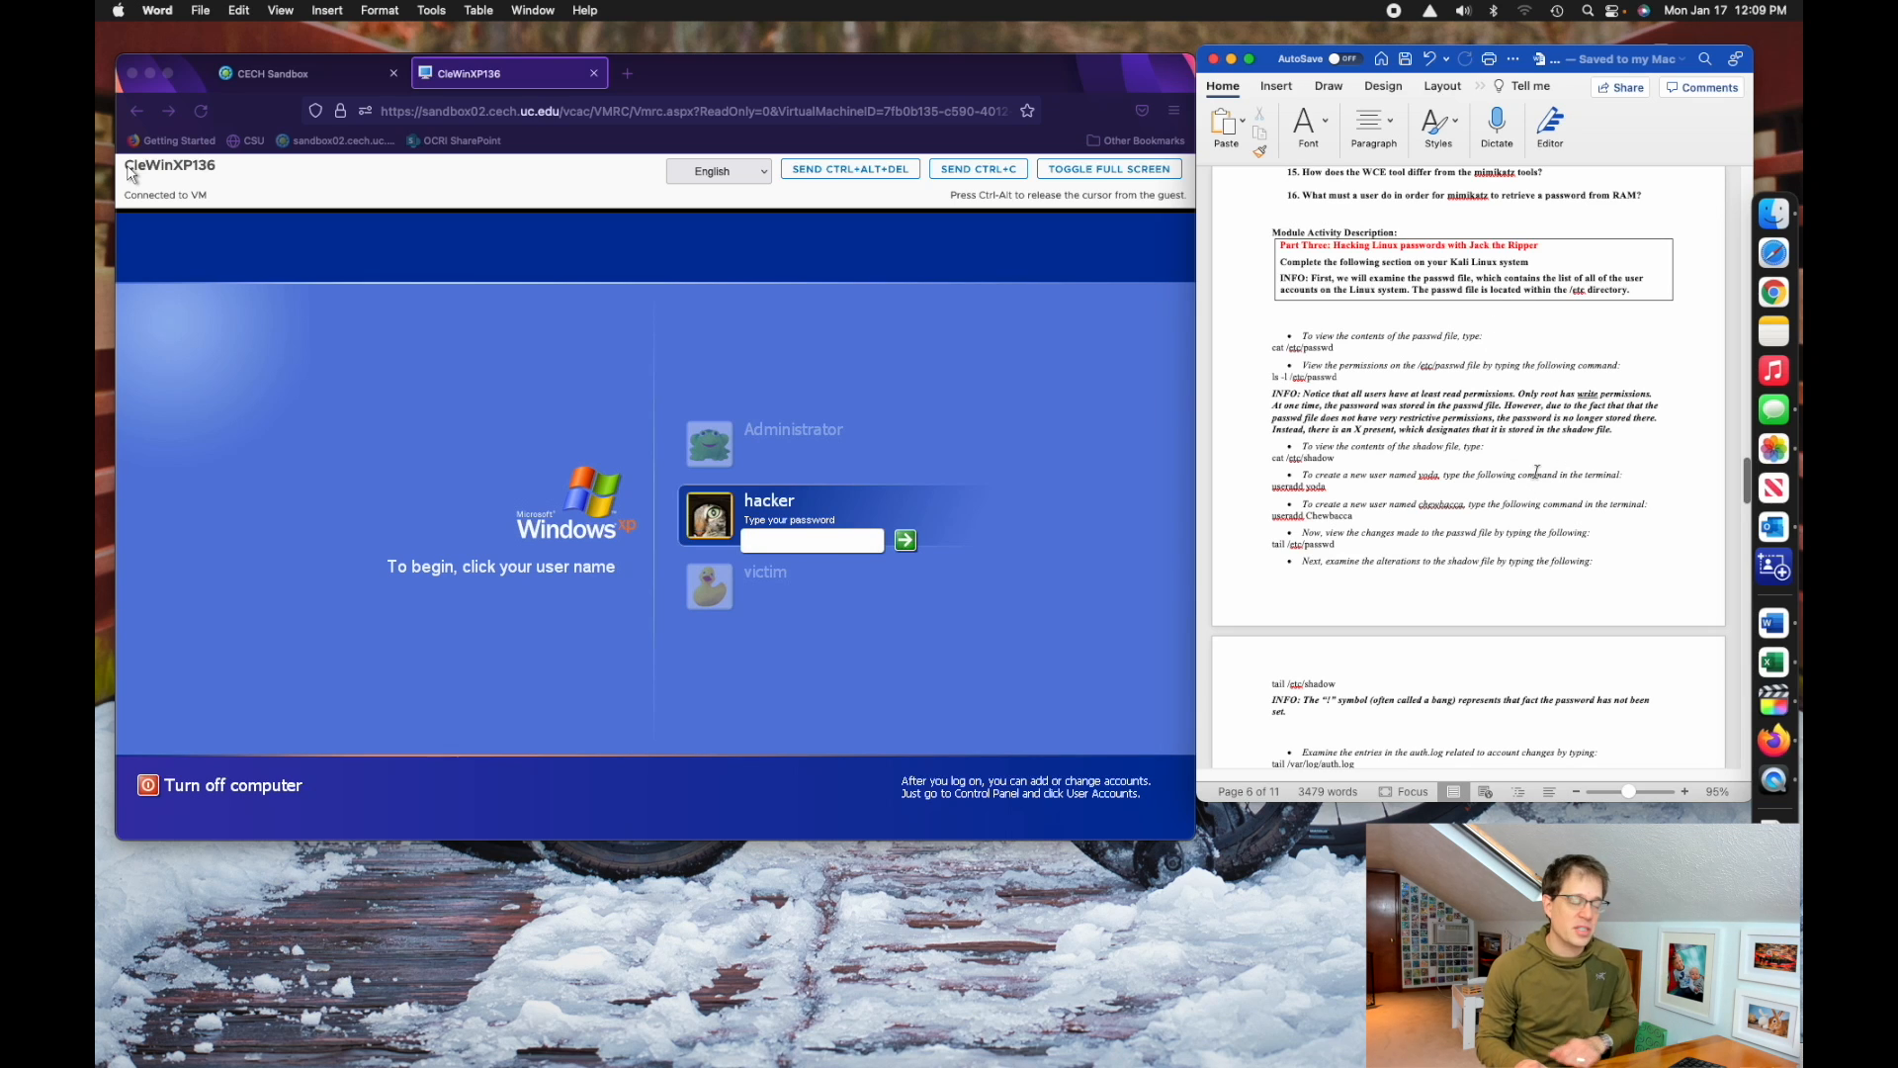
# - Scroll to page 8 showing questions 18–21 and Part Four on a root-level account
pyautogui.scroll(-3)
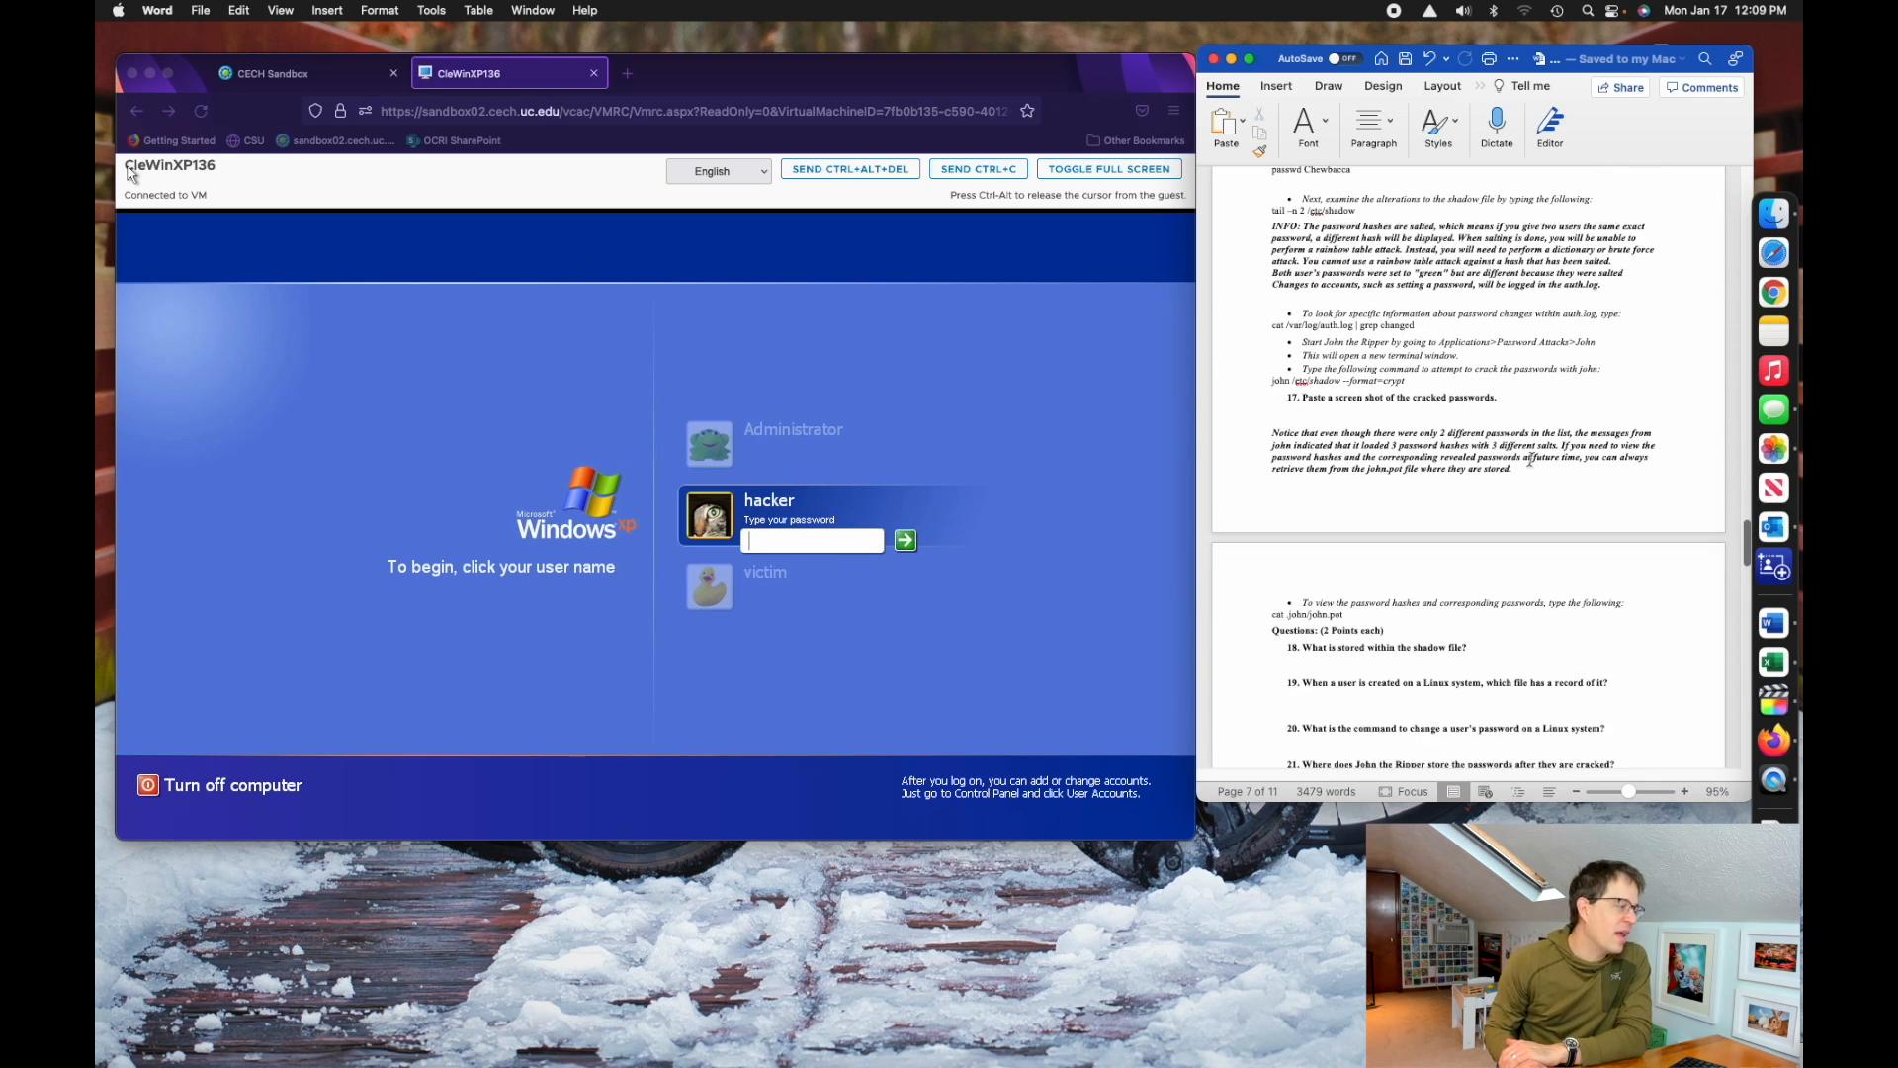
pyautogui.scroll(-3)
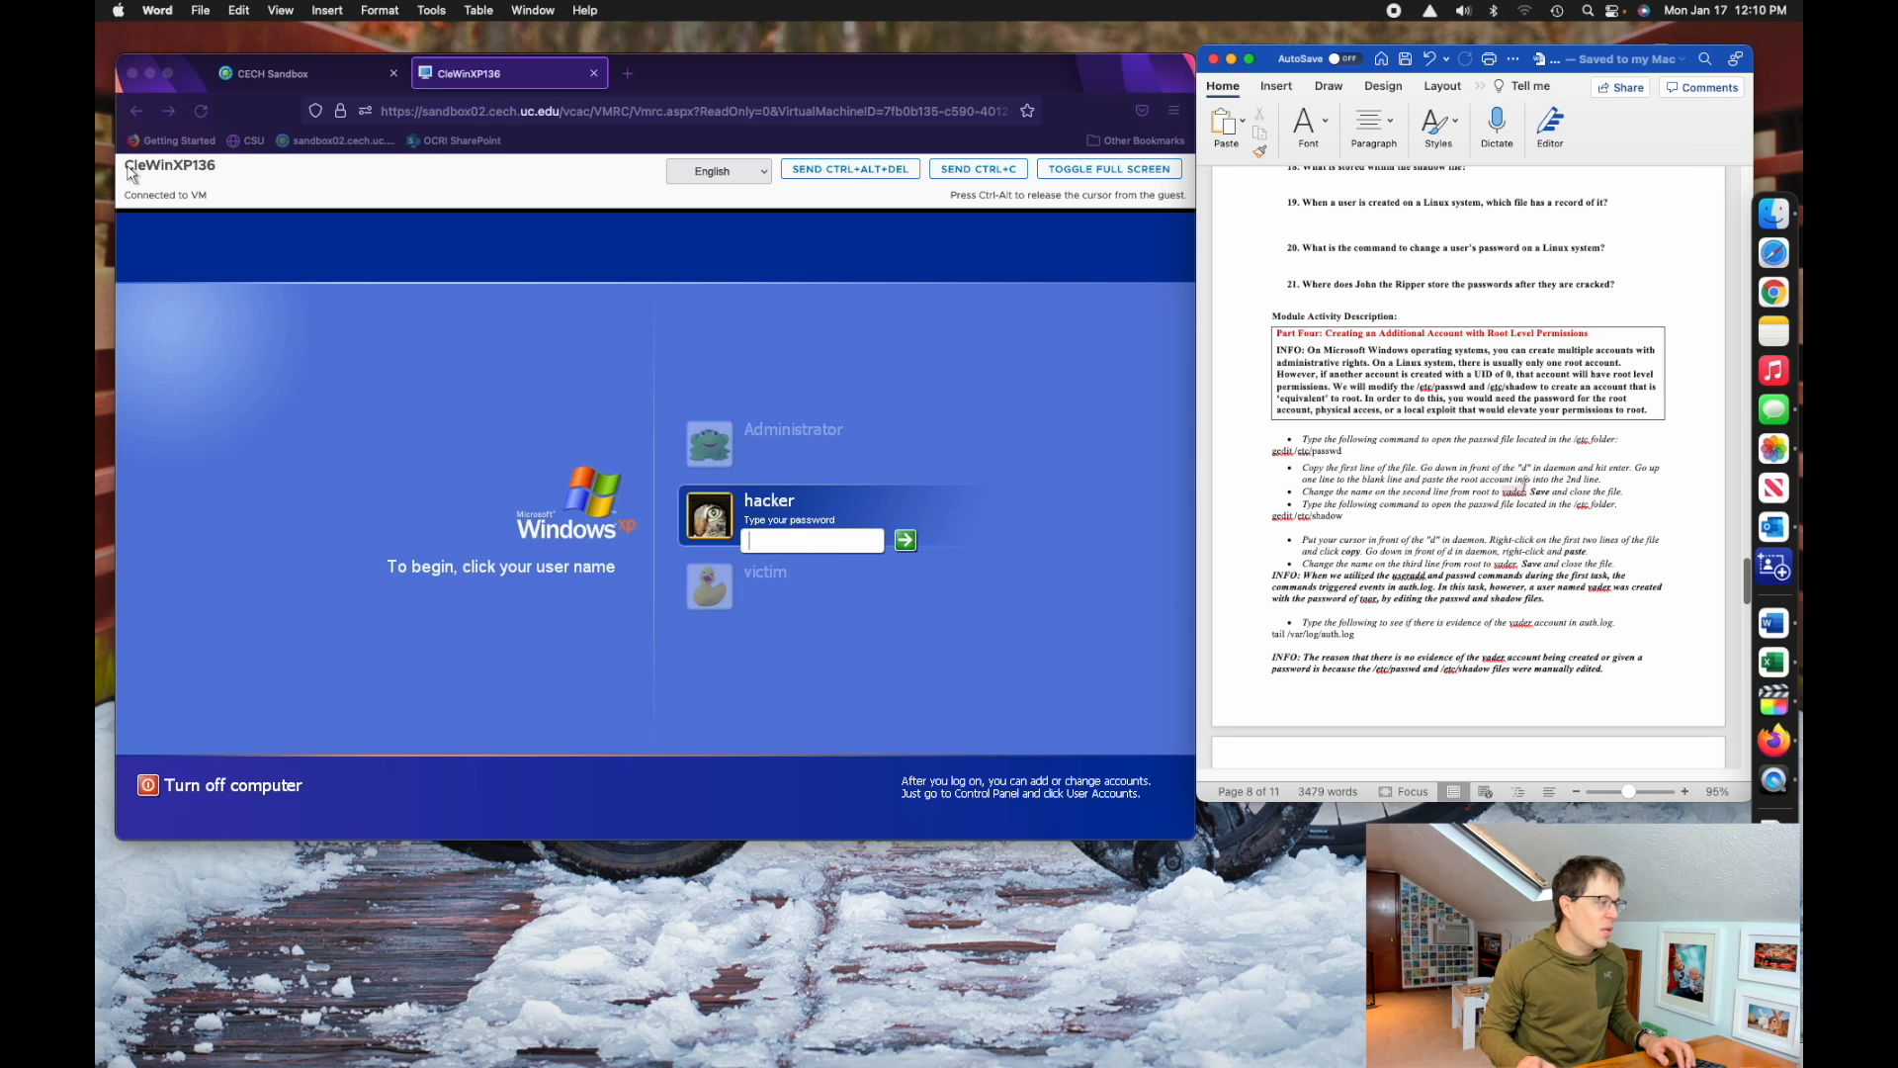
# - Scroll past Part Five on user enumeration to Part Six on online dictionary attacks, page 10
pyautogui.scroll(-3)
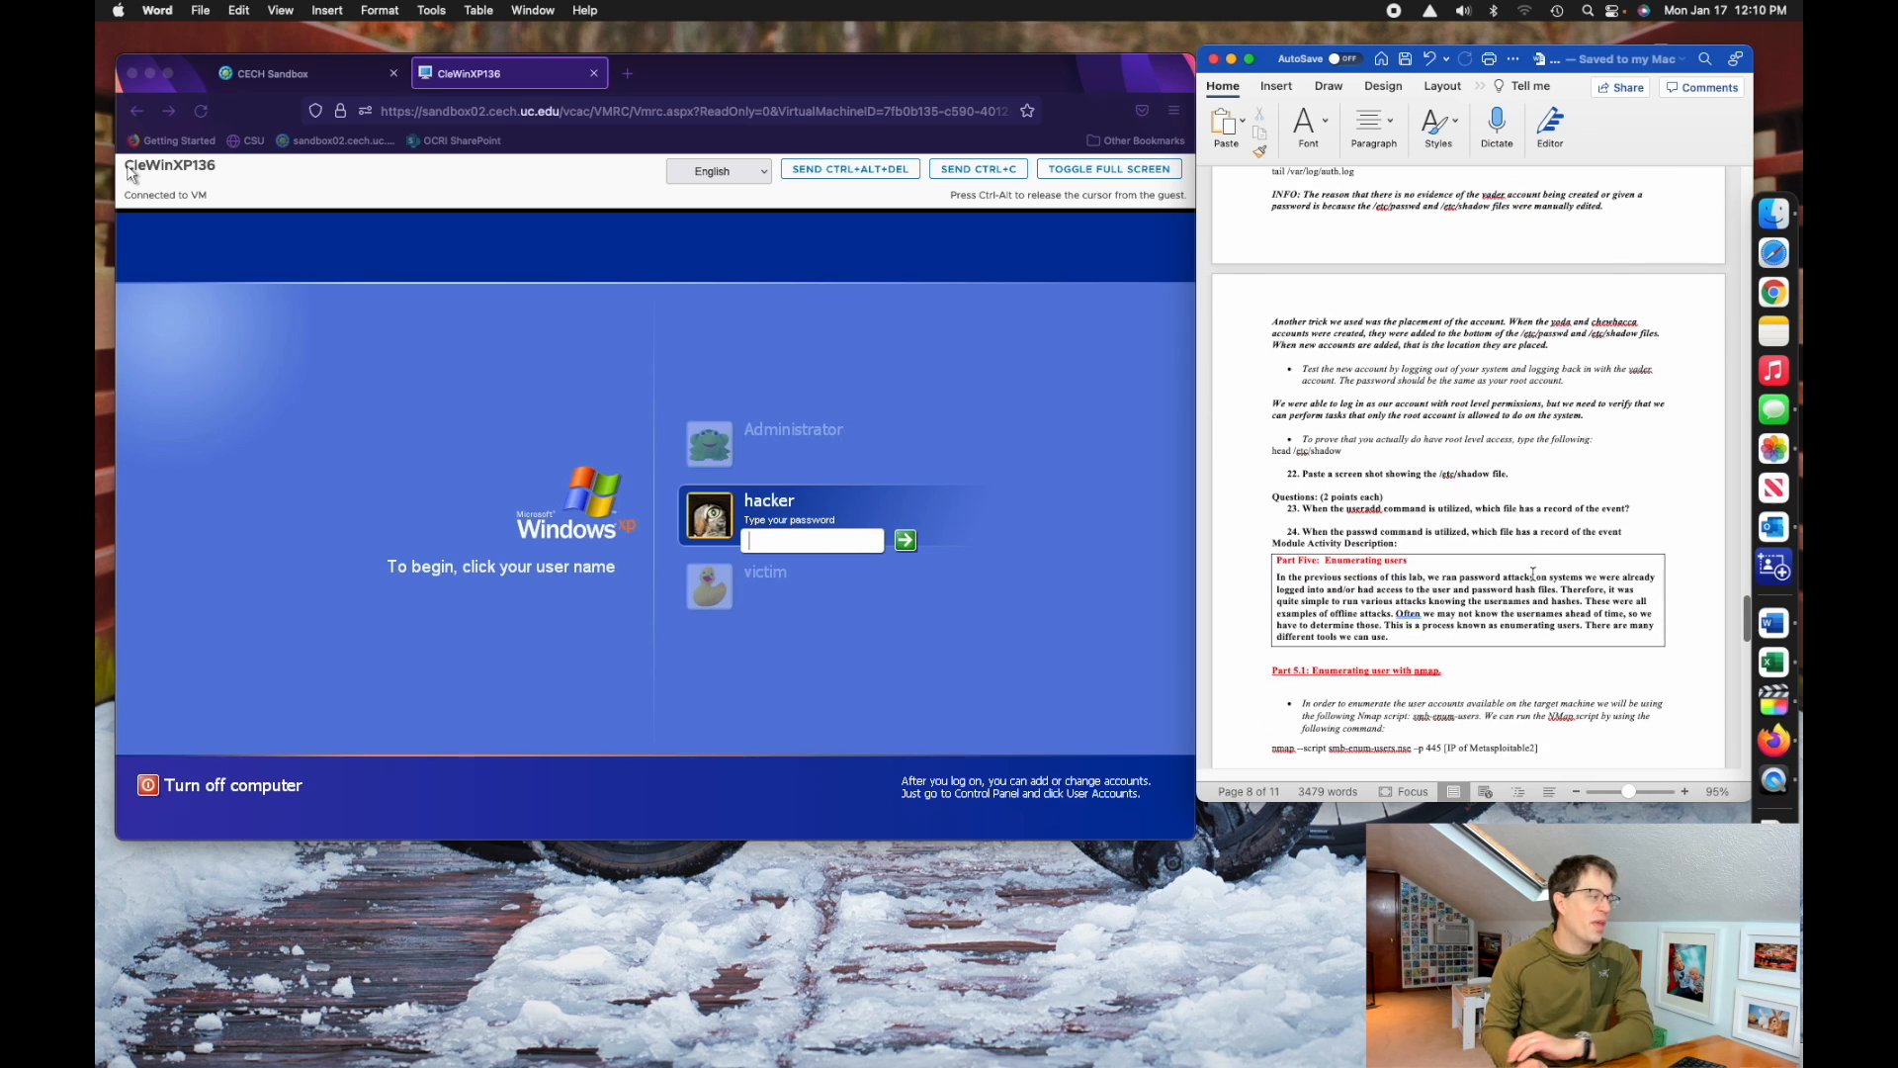
pyautogui.scroll(-3)
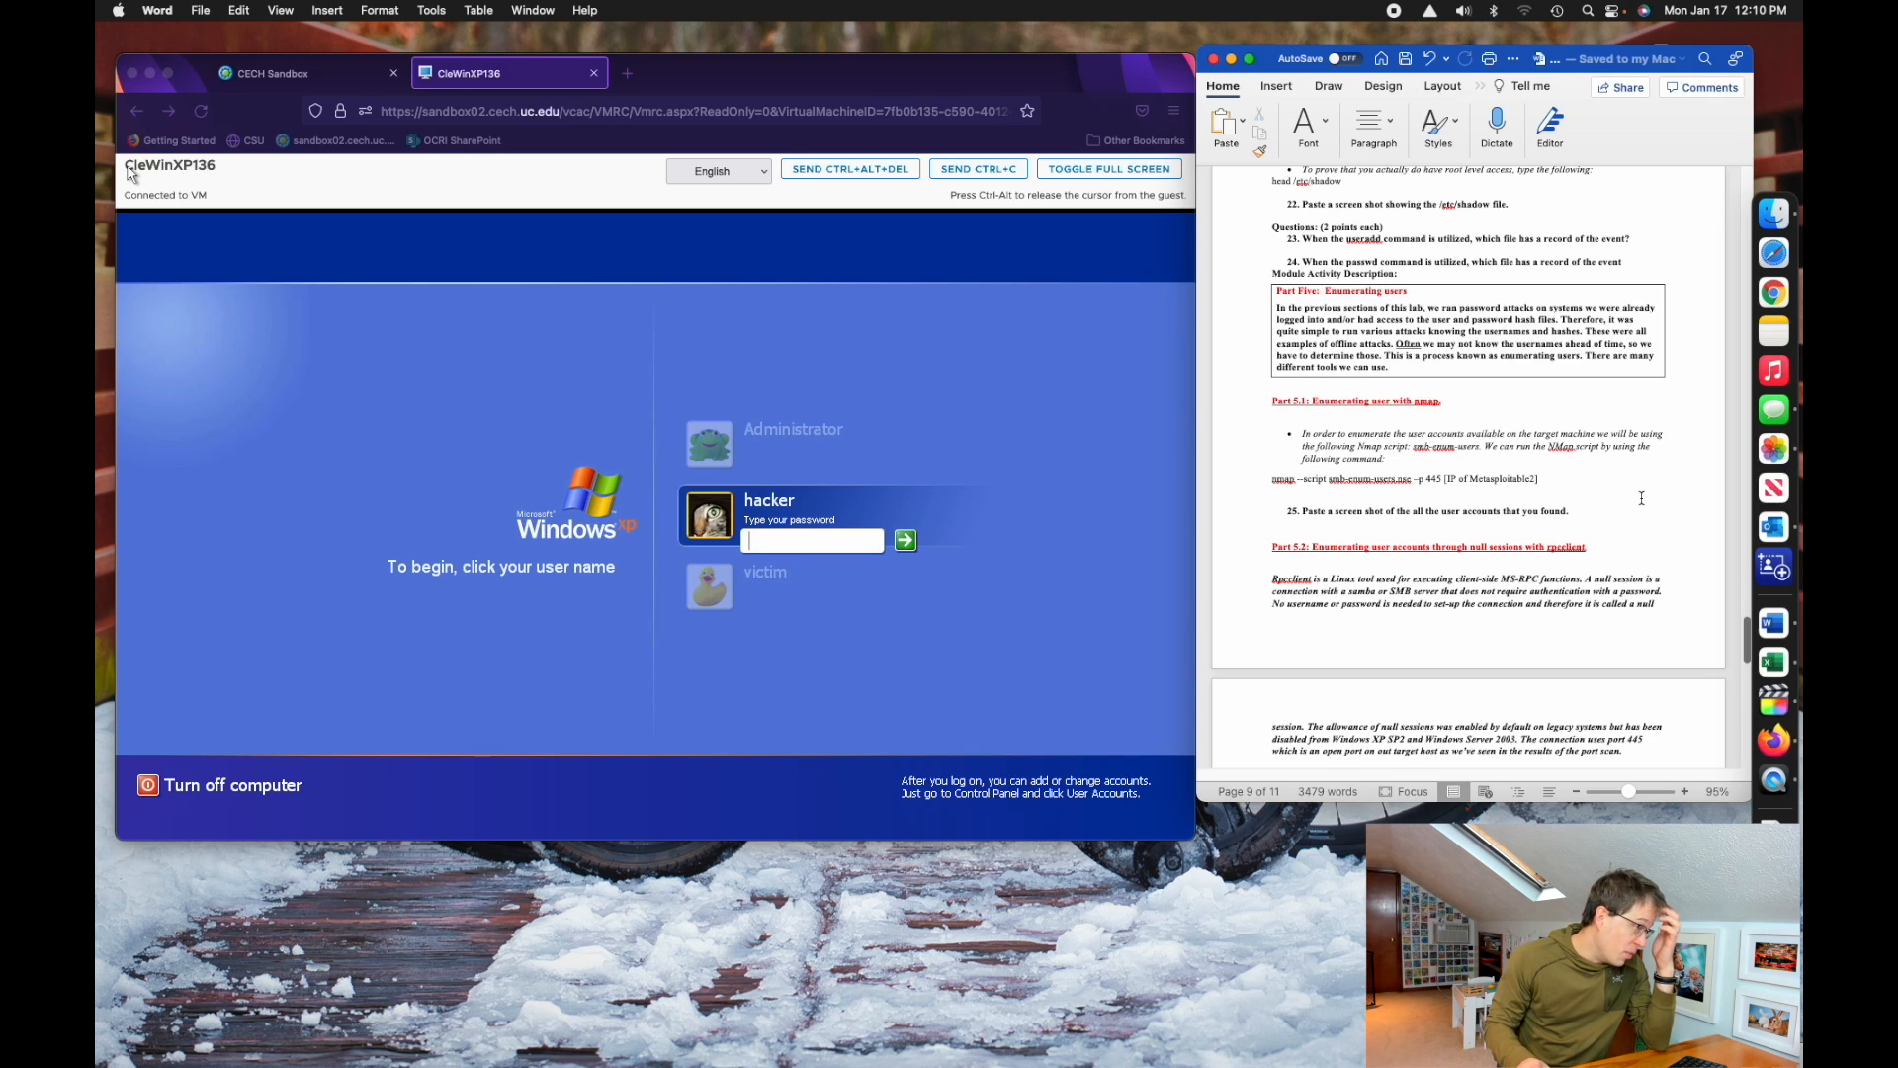
pyautogui.scroll(-3)
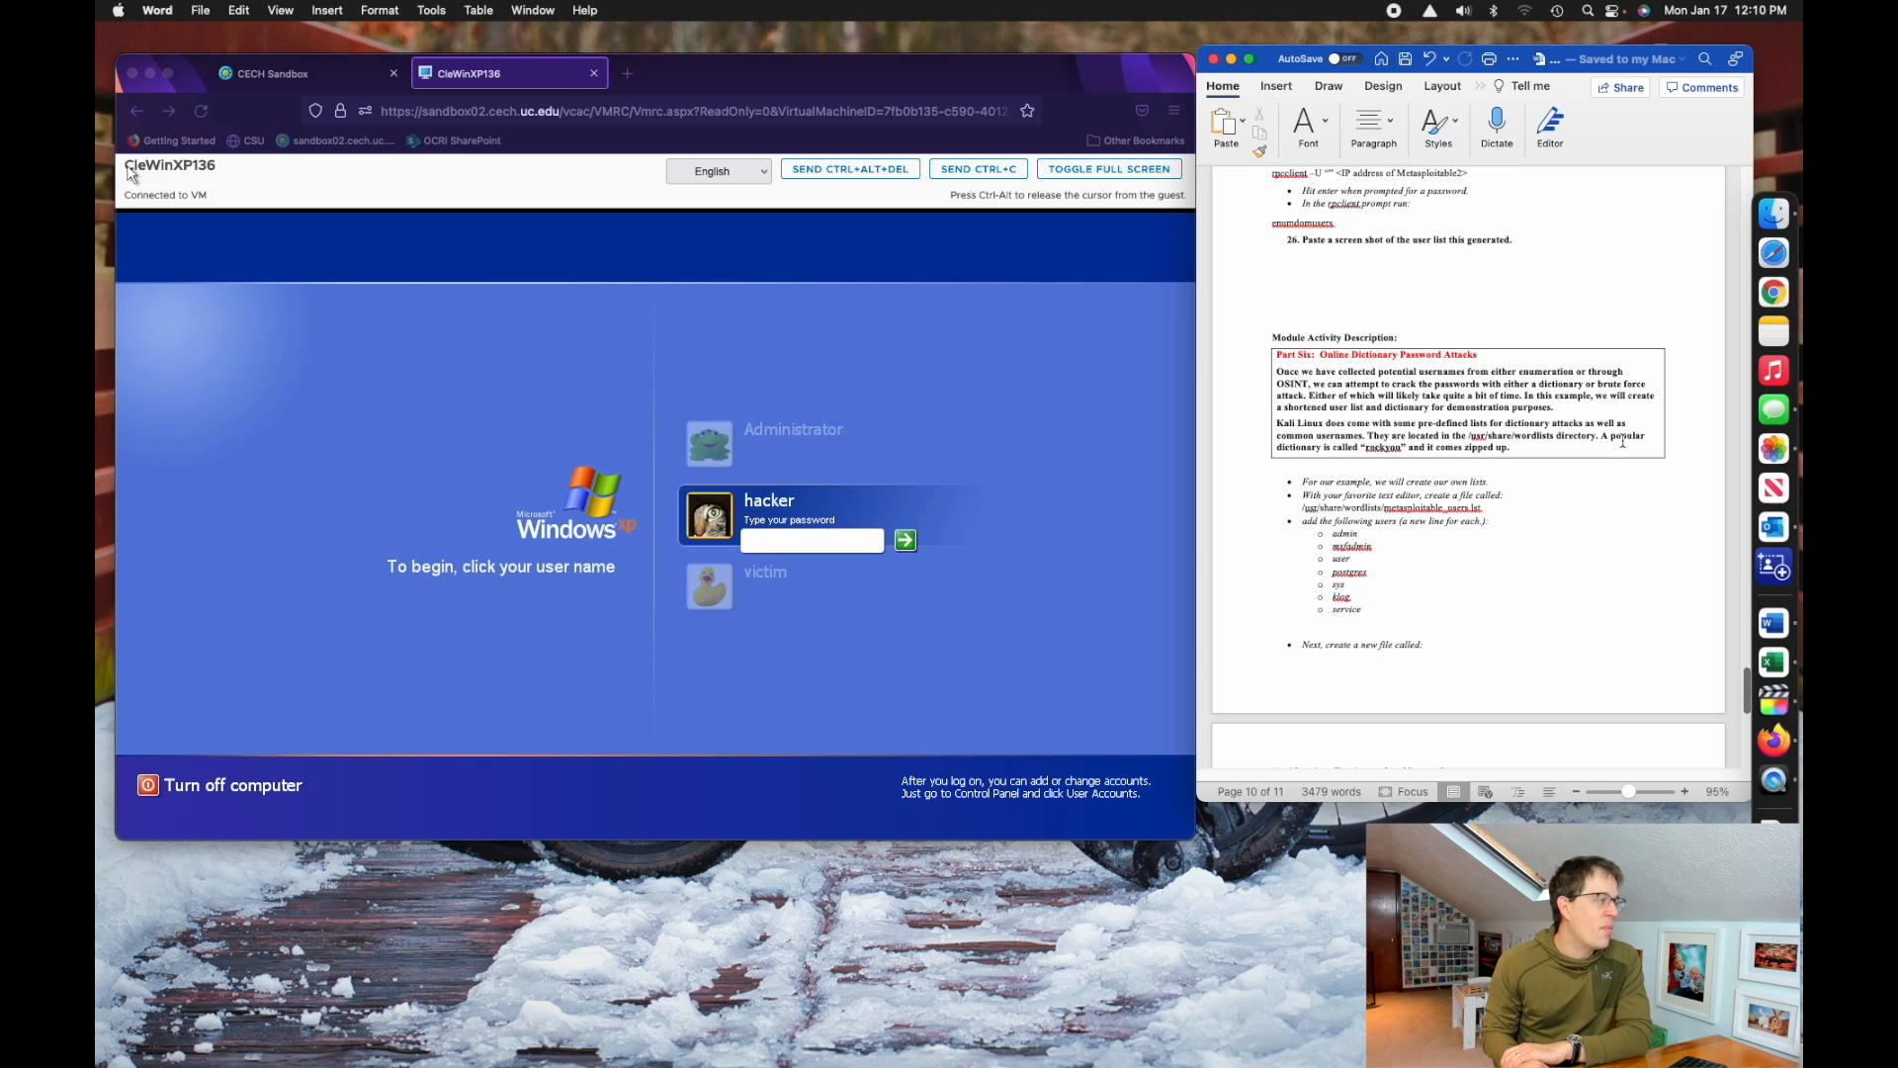
# - Scroll further down page 10 to the Hydra command and question 27 on passwords found
pyautogui.scroll(-3)
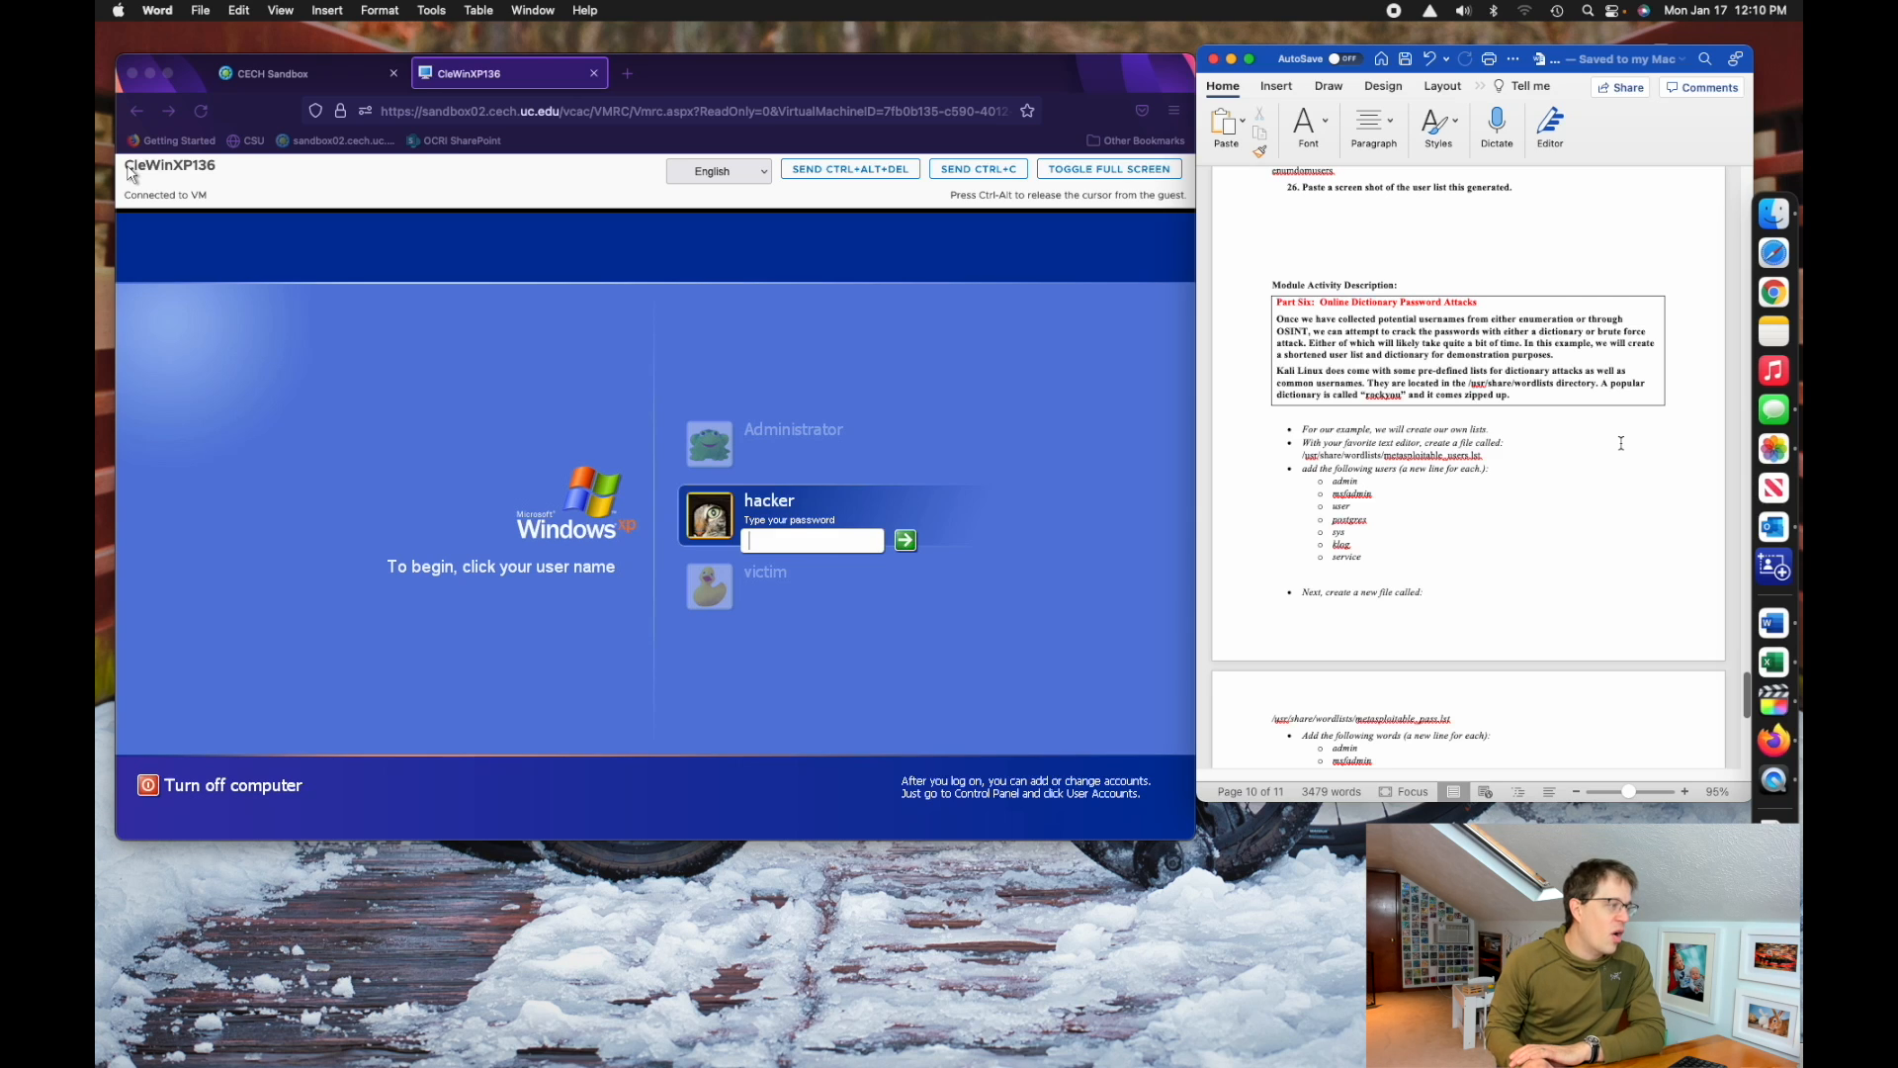
pyautogui.scroll(-3)
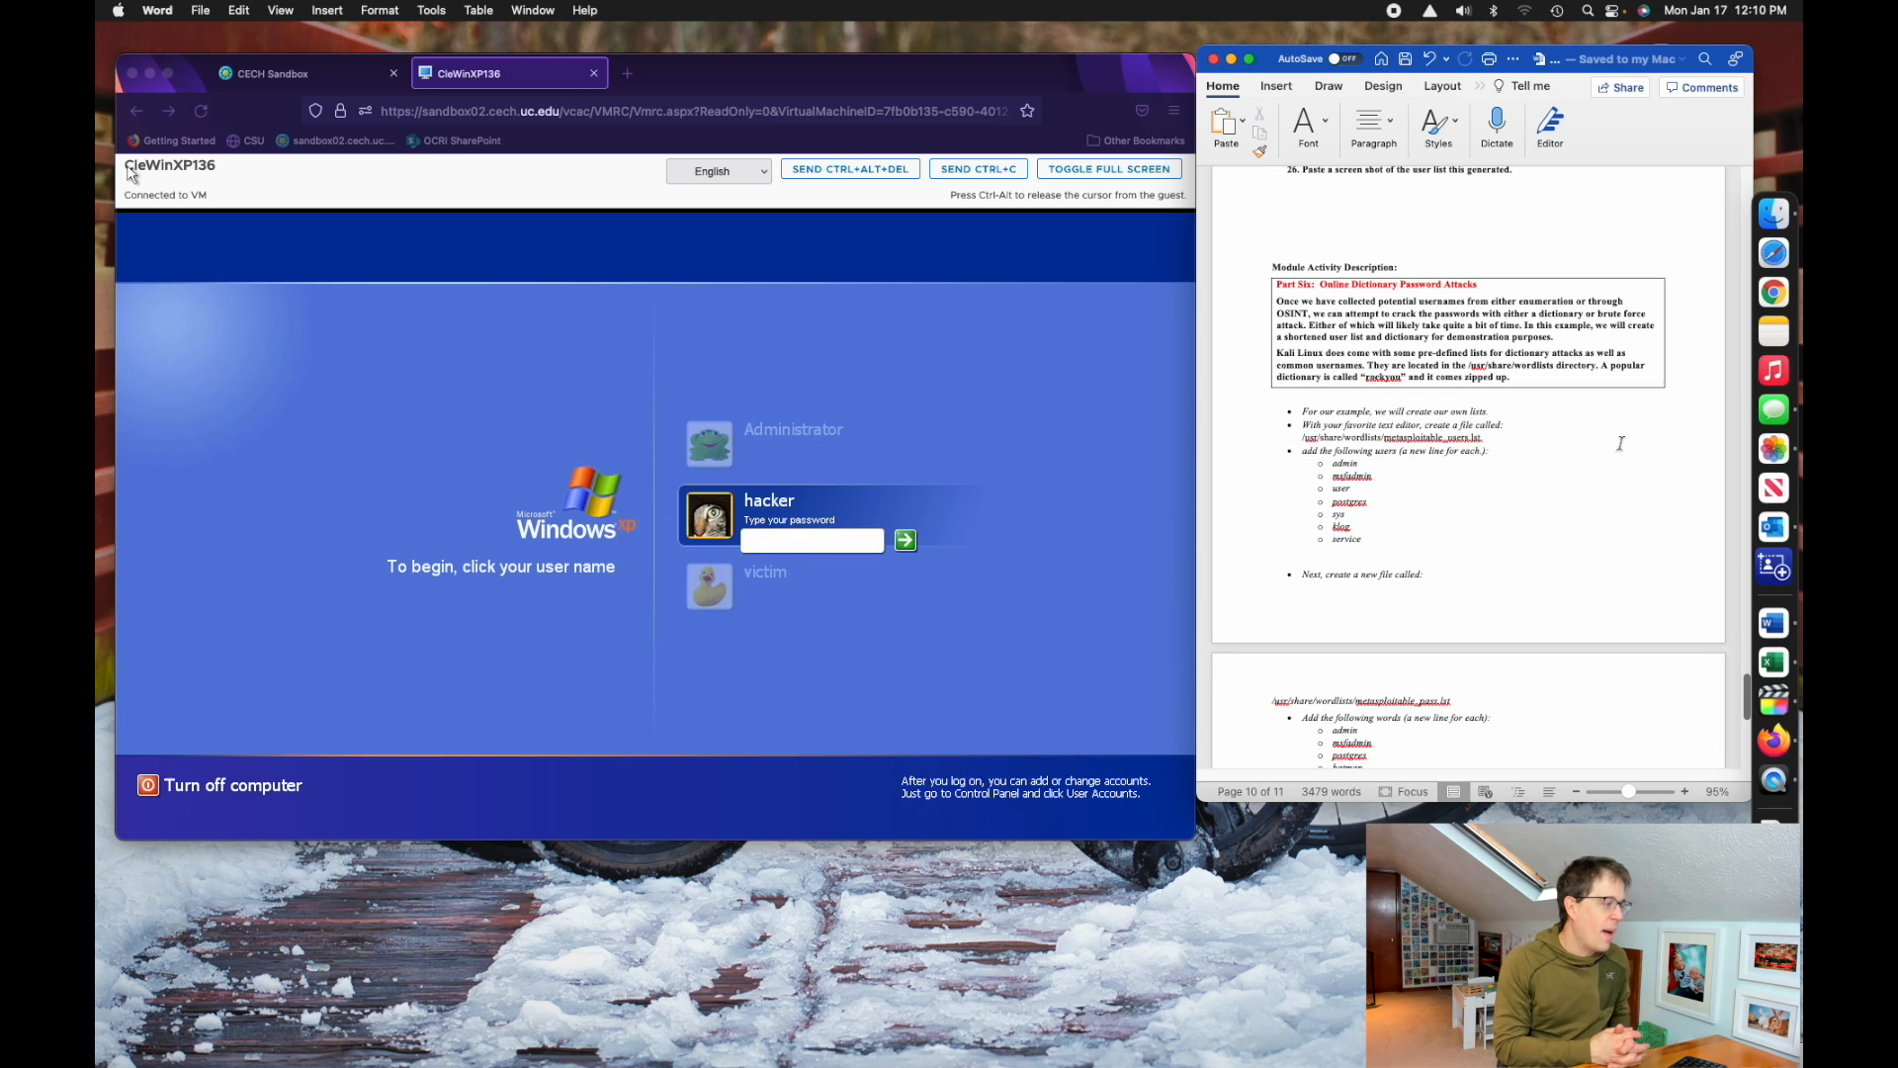
pyautogui.scroll(-3)
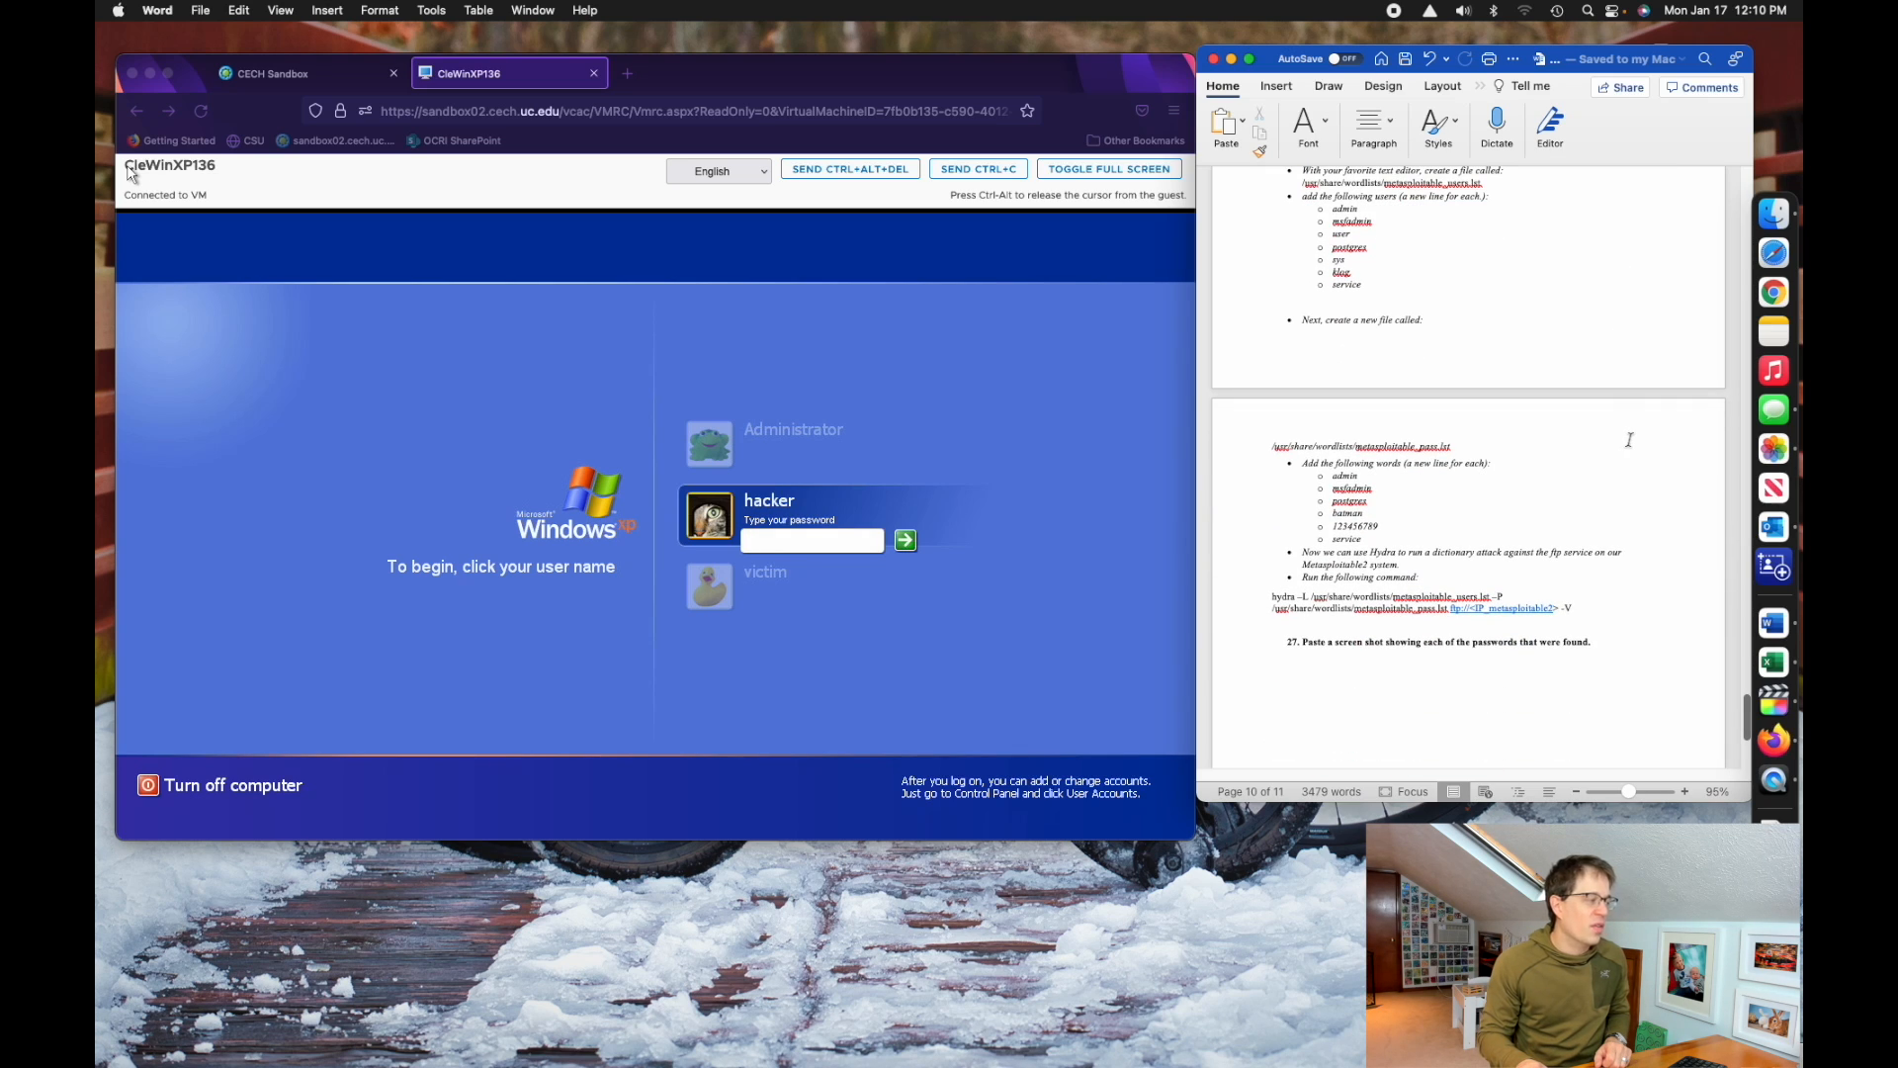